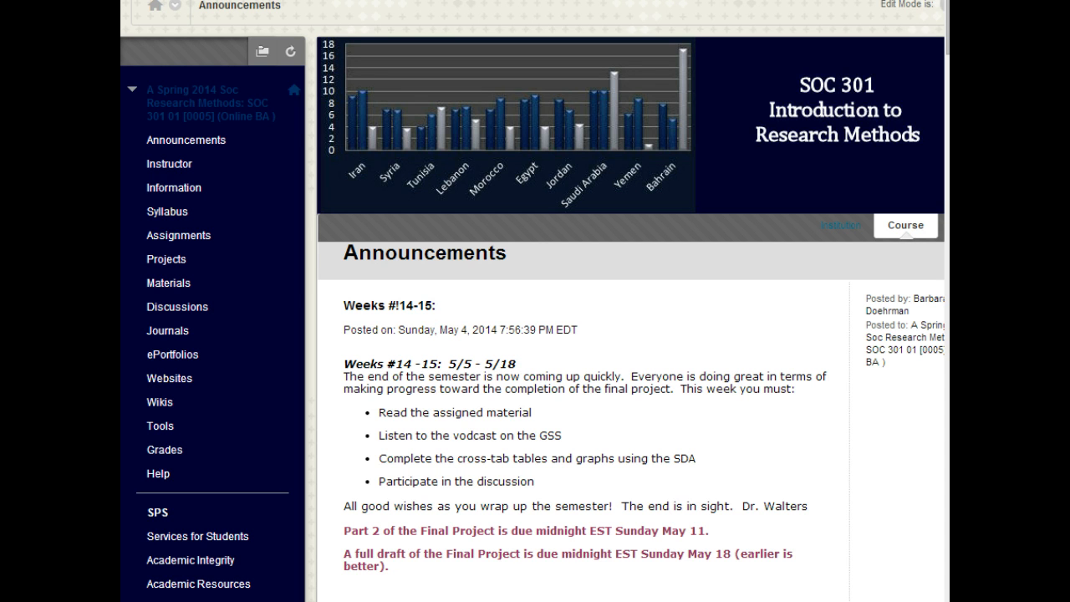
{"action": "mouse_move", "coordinate": [799, 428]}
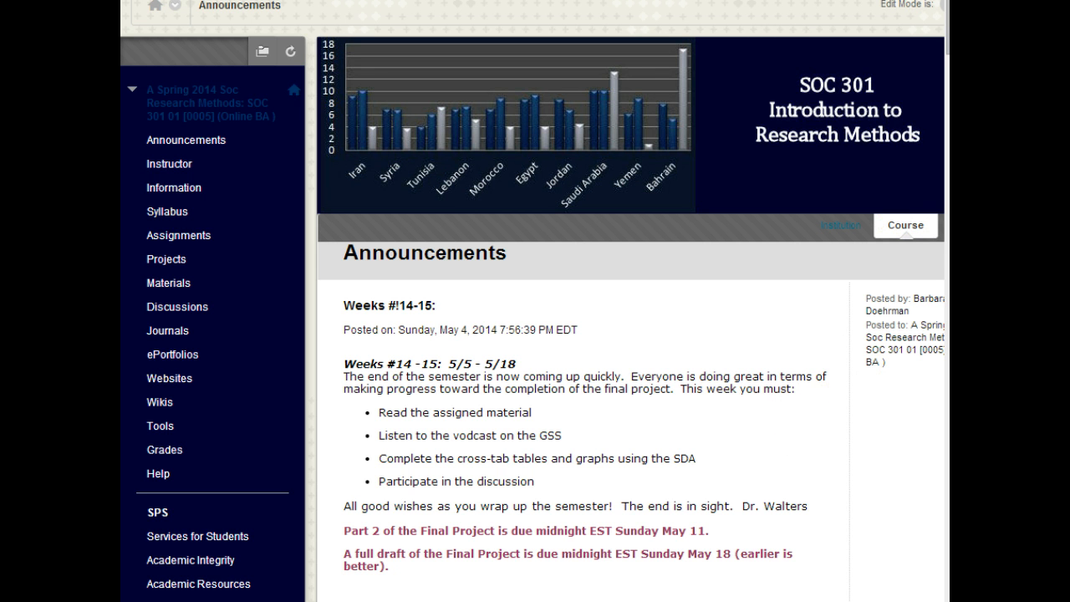
{"action": "mouse_move", "coordinate": [171, 378]}
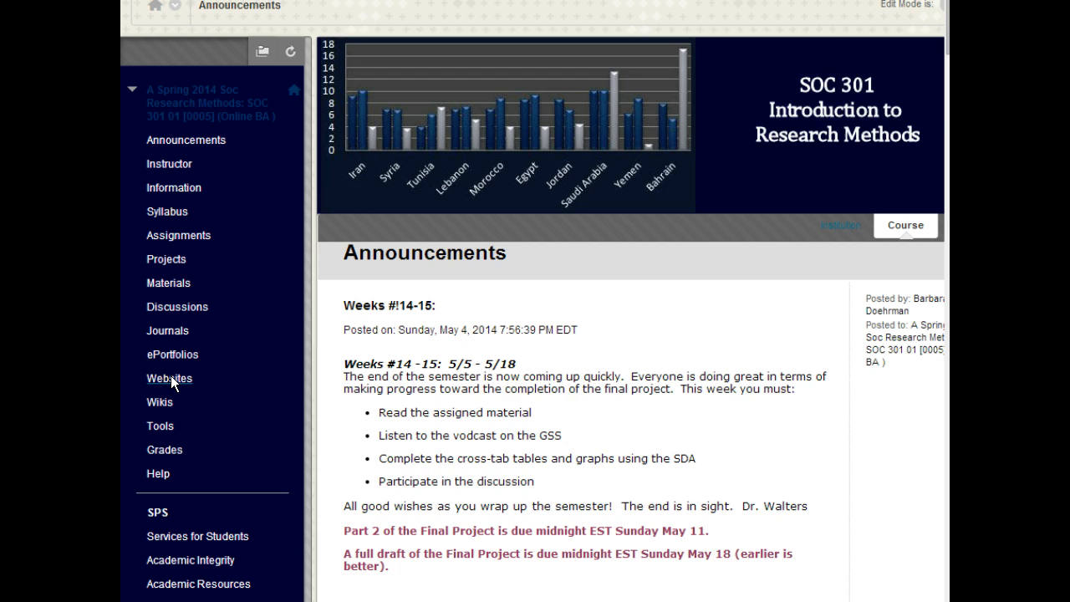
Show the course Websites page and look through its resource folders (Data Banks, Citation, Useful Tools)
{"action": "left_click", "coordinate": [169, 378]}
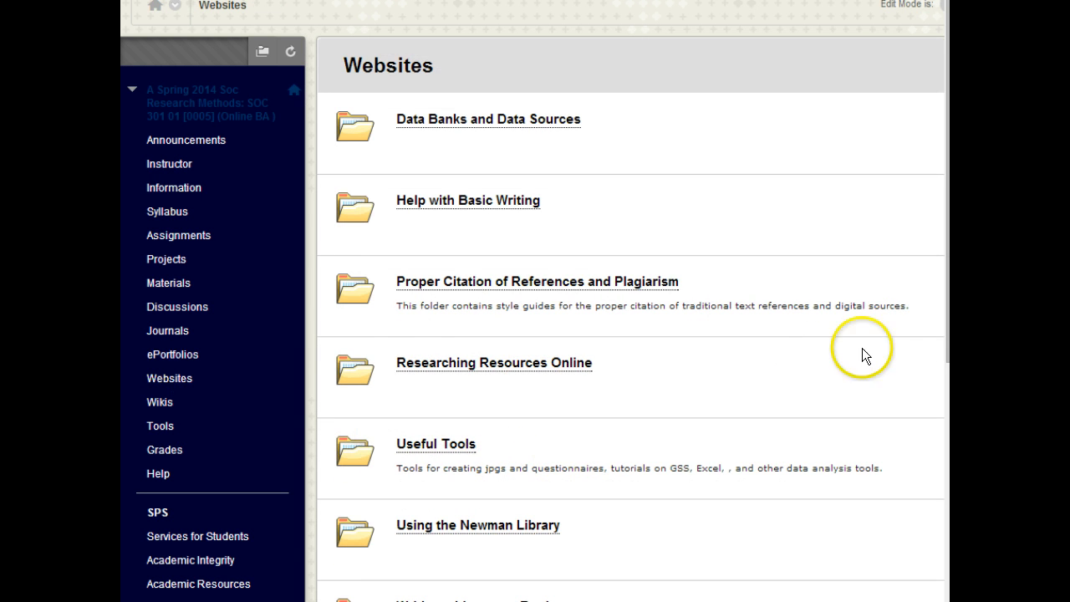
{"action": "scroll", "scroll_direction": "down", "scroll_amount": 3}
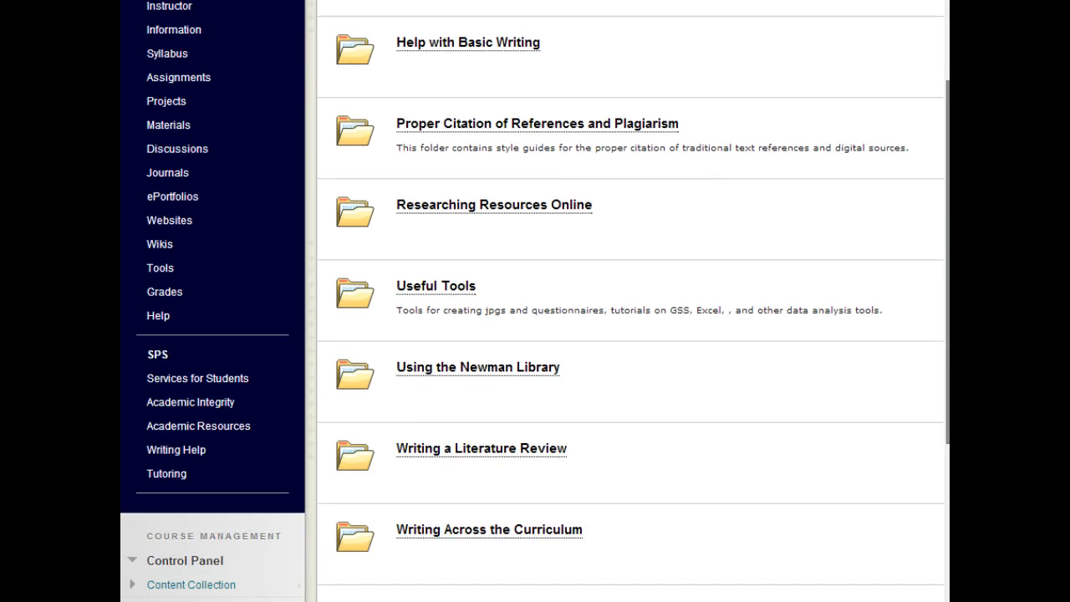
{"action": "mouse_move", "coordinate": [449, 462]}
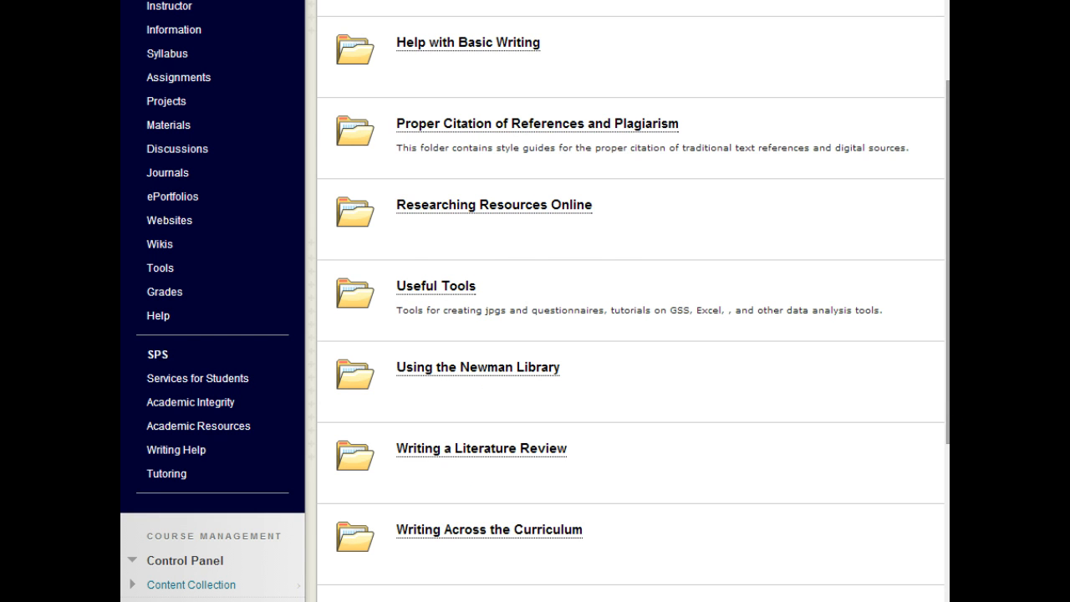
{"action": "scroll", "scroll_direction": "up", "scroll_amount": 3}
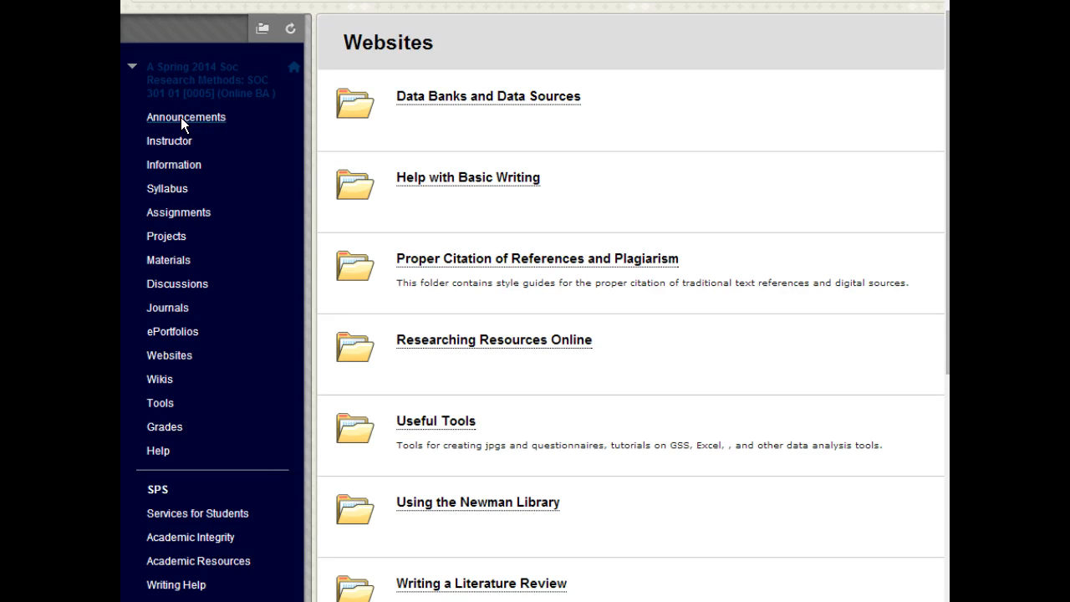
From Announcements via Assignments, reach the Weeks #14 - 15 Research Project page and its Assignment #2 cross-tab steps
{"action": "left_click", "coordinate": [185, 117]}
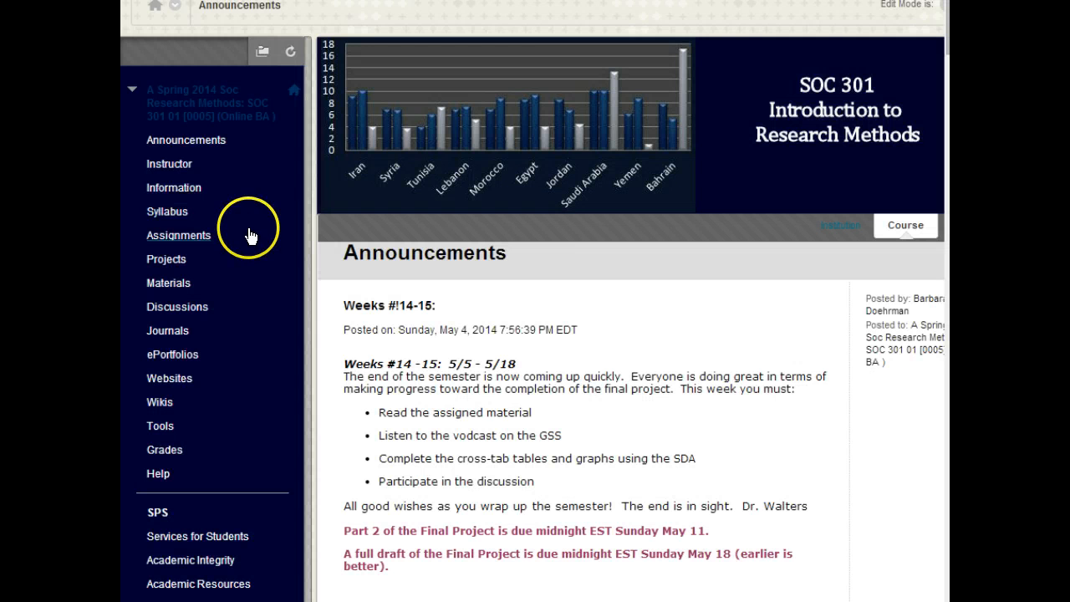
{"action": "mouse_move", "coordinate": [244, 220]}
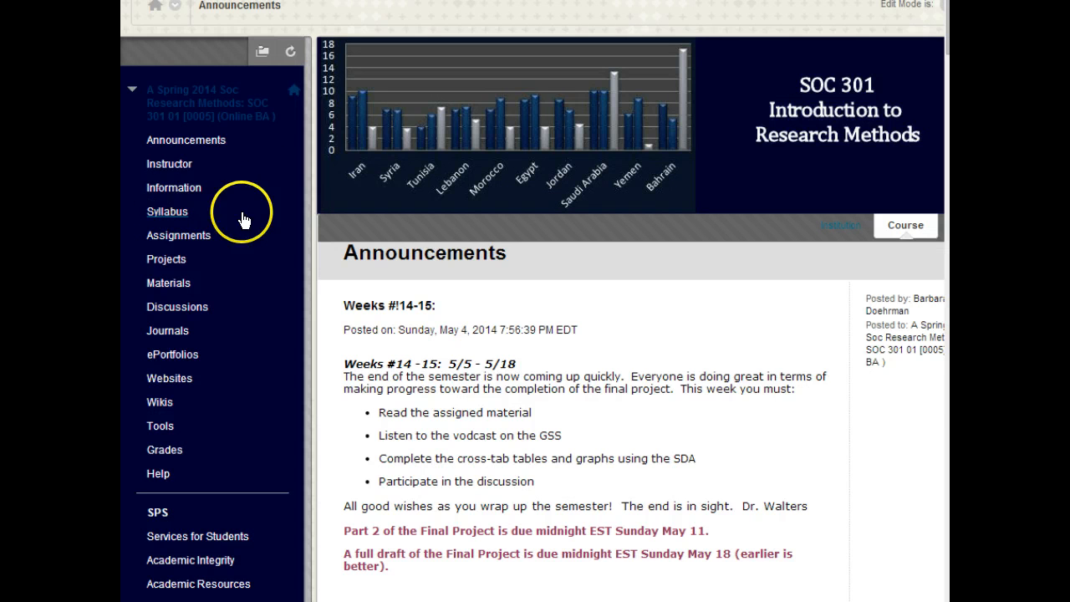
{"action": "mouse_move", "coordinate": [191, 241]}
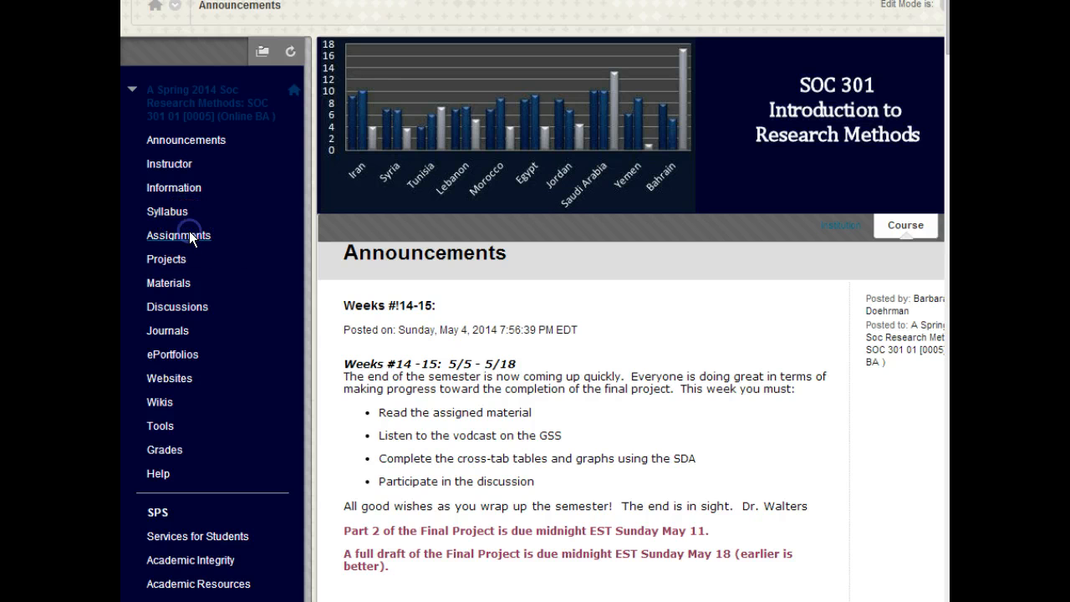
{"action": "left_click", "coordinate": [178, 234]}
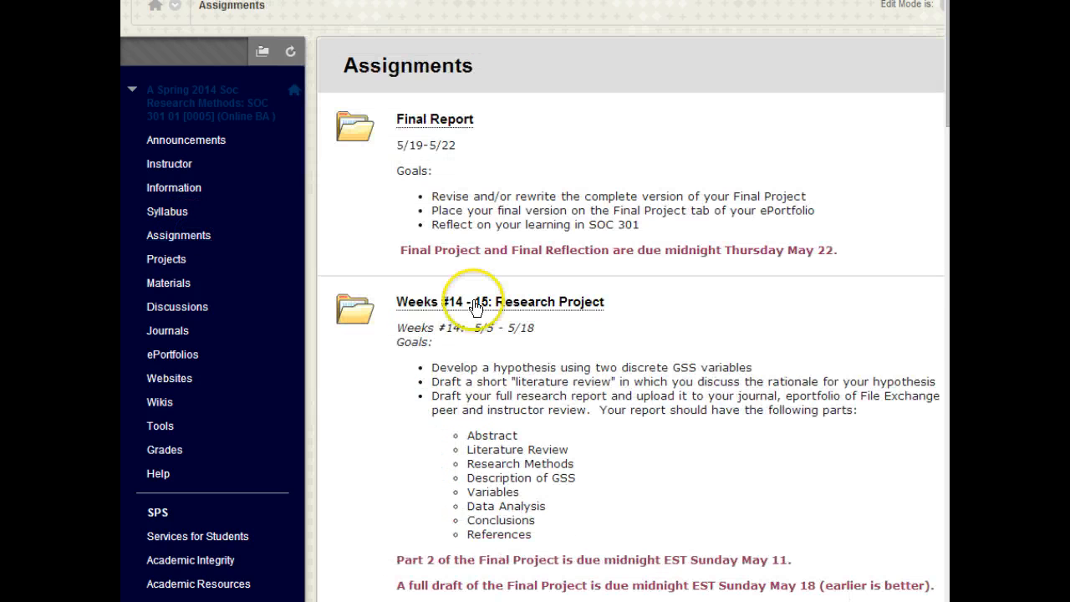
{"action": "mouse_move", "coordinate": [531, 309]}
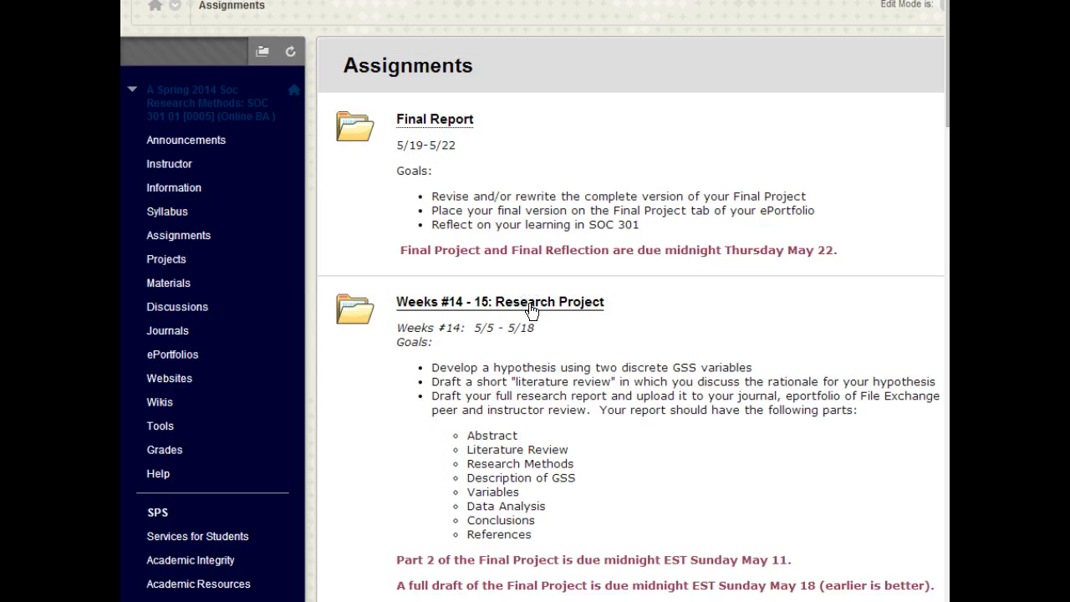
{"action": "left_click", "coordinate": [500, 301]}
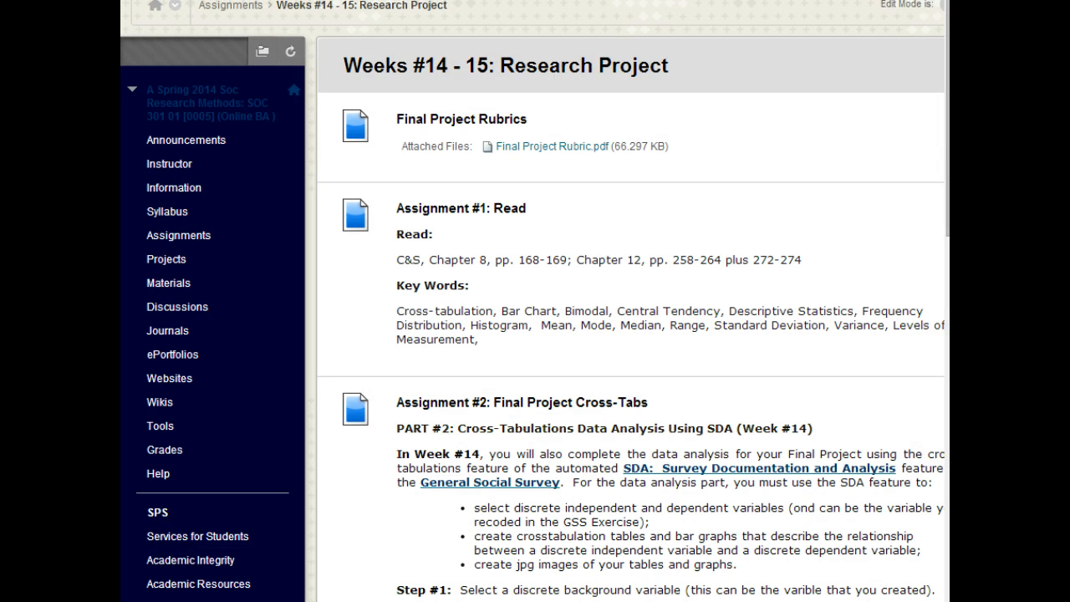
{"action": "scroll", "scroll_direction": "down", "scroll_amount": 3}
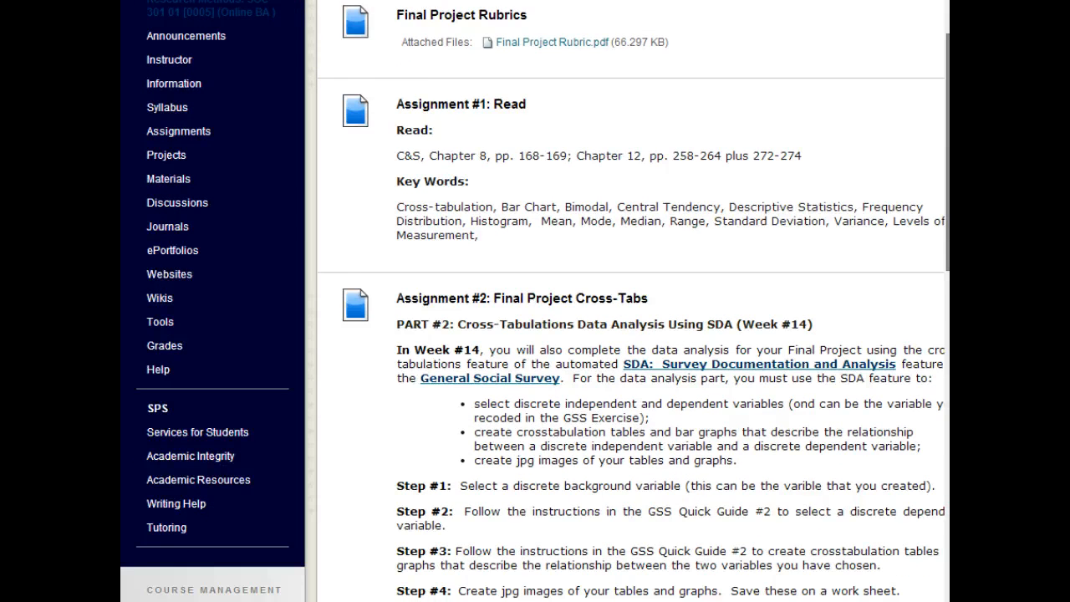
{"action": "scroll", "scroll_direction": "down", "scroll_amount": 3}
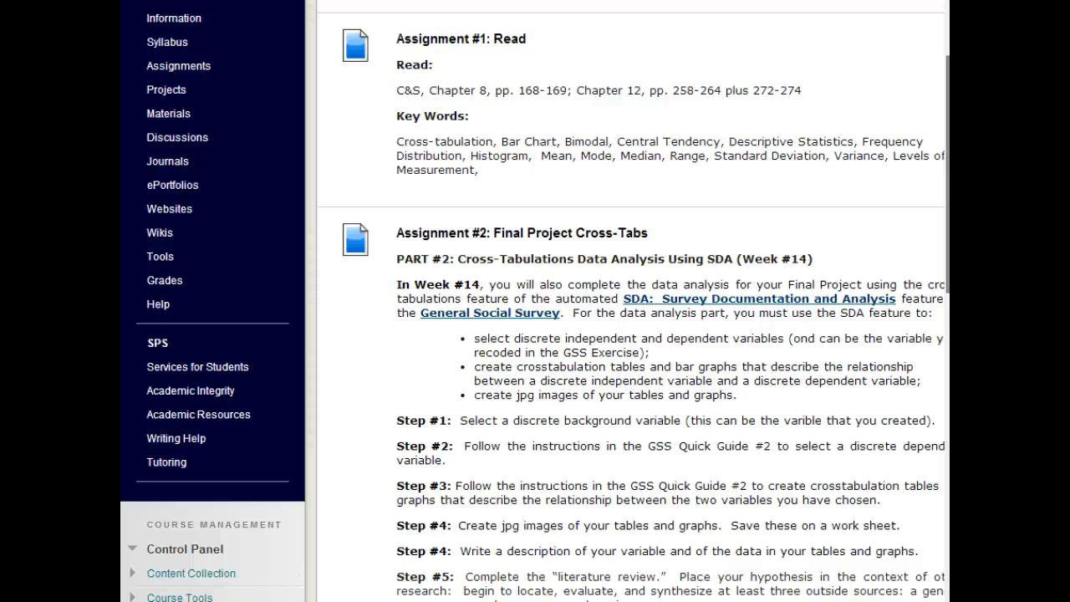
{"action": "mouse_move", "coordinate": [752, 303]}
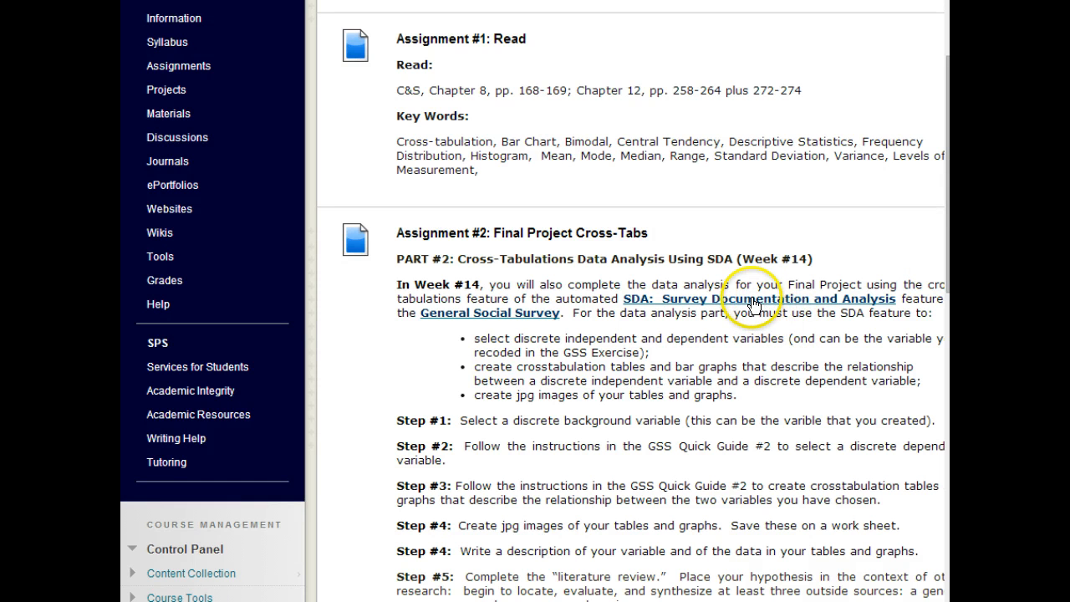
Launch the SDA site link from the assignment page in a new browser window
{"action": "right_click", "coordinate": [752, 298]}
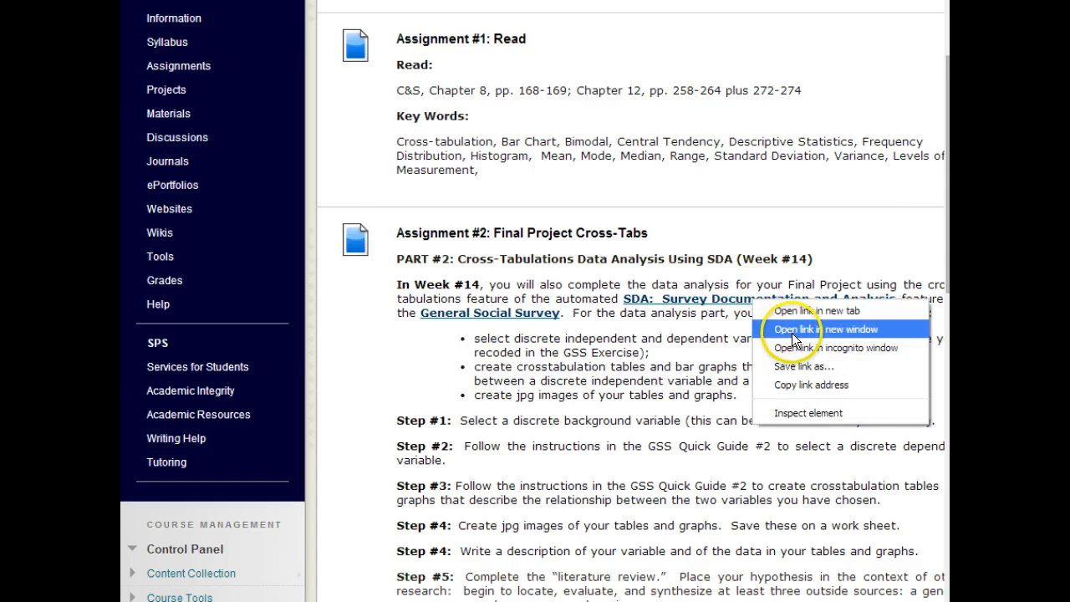
{"action": "left_click", "coordinate": [833, 328]}
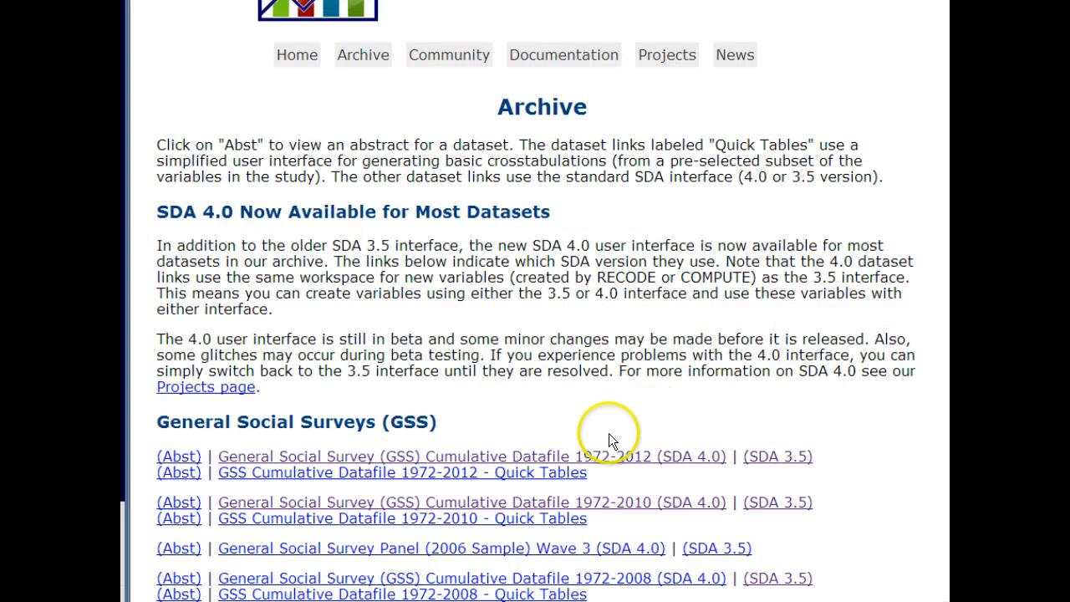
{"action": "mouse_move", "coordinate": [598, 458]}
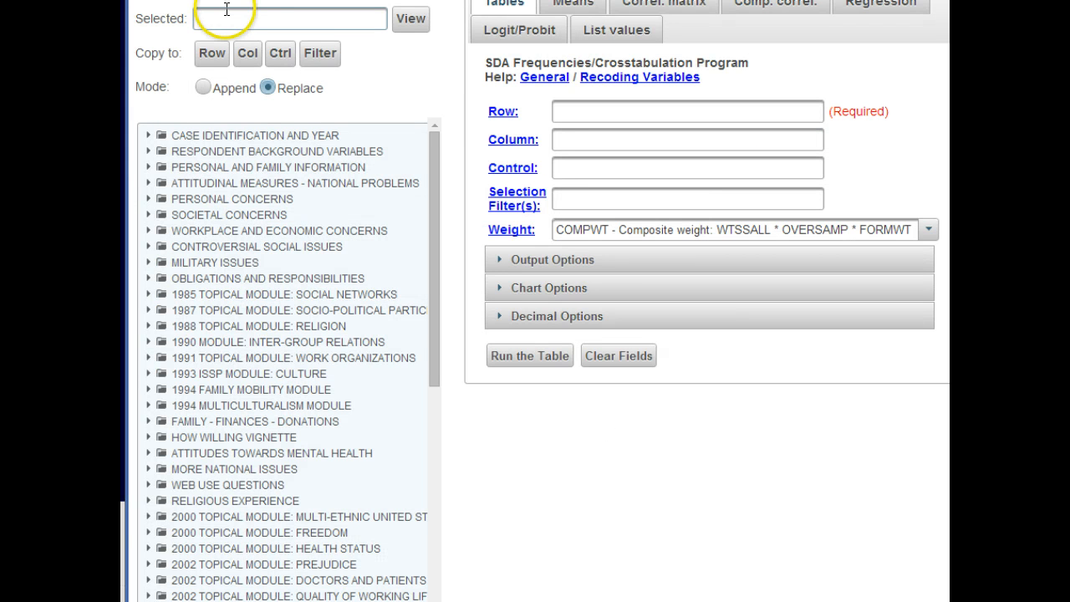
{"action": "mouse_move", "coordinate": [425, 114]}
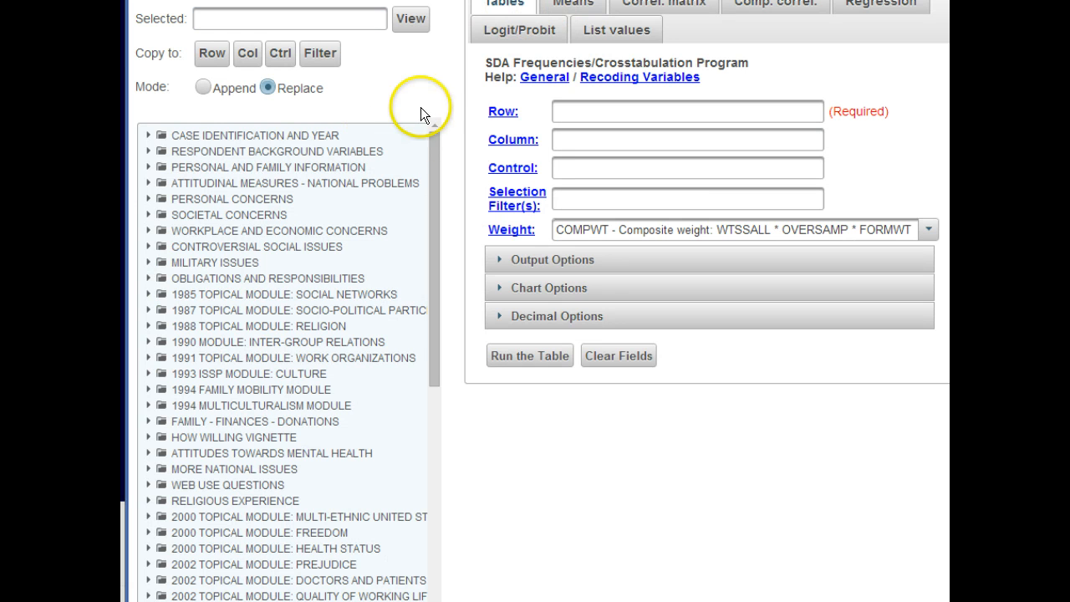
{"action": "mouse_move", "coordinate": [382, 165]}
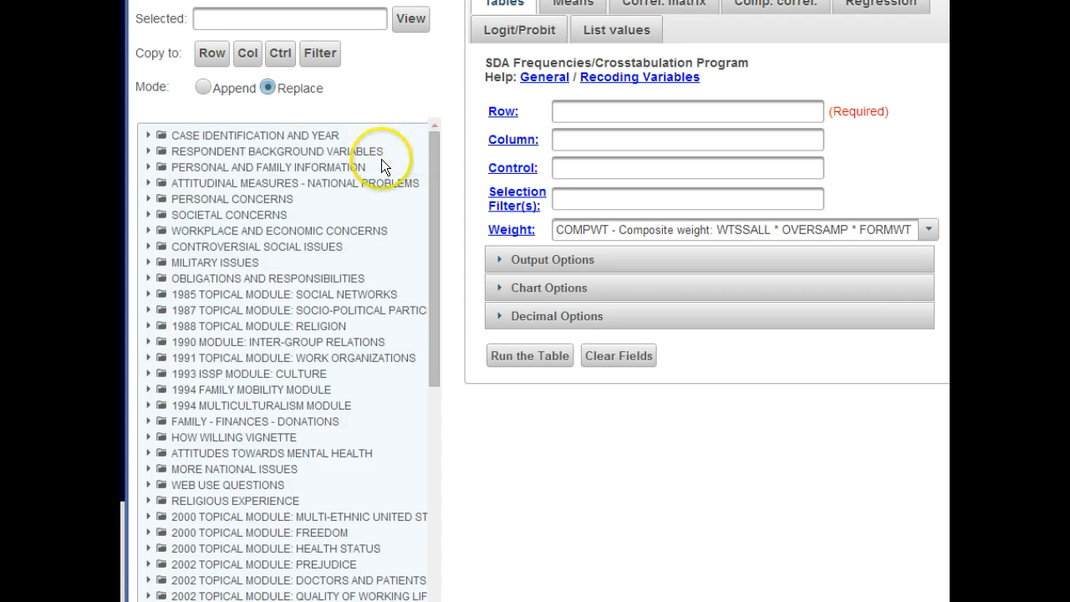
{"action": "mouse_move", "coordinate": [422, 174]}
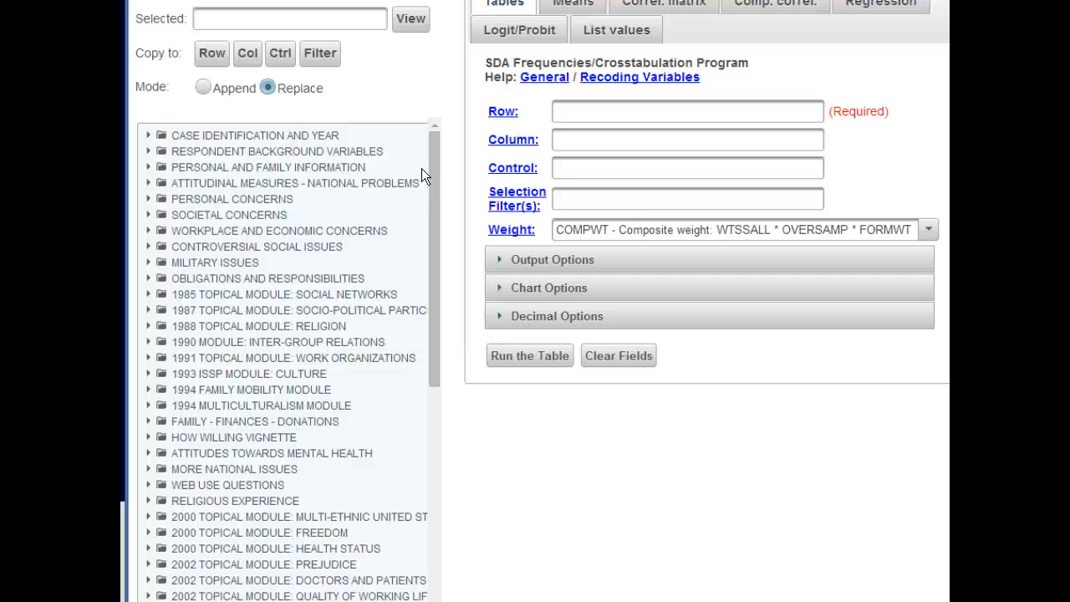
{"action": "mouse_move", "coordinate": [333, 131]}
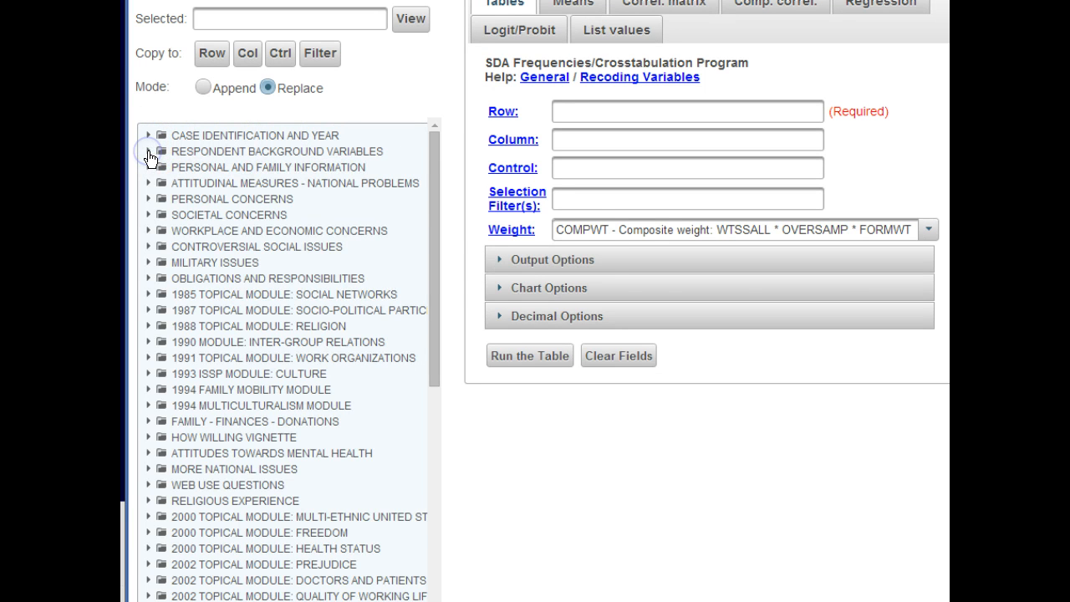
Select DEGREE under Respondent Background Variables > Education and copy it into the Row field
{"action": "left_click", "coordinate": [149, 150]}
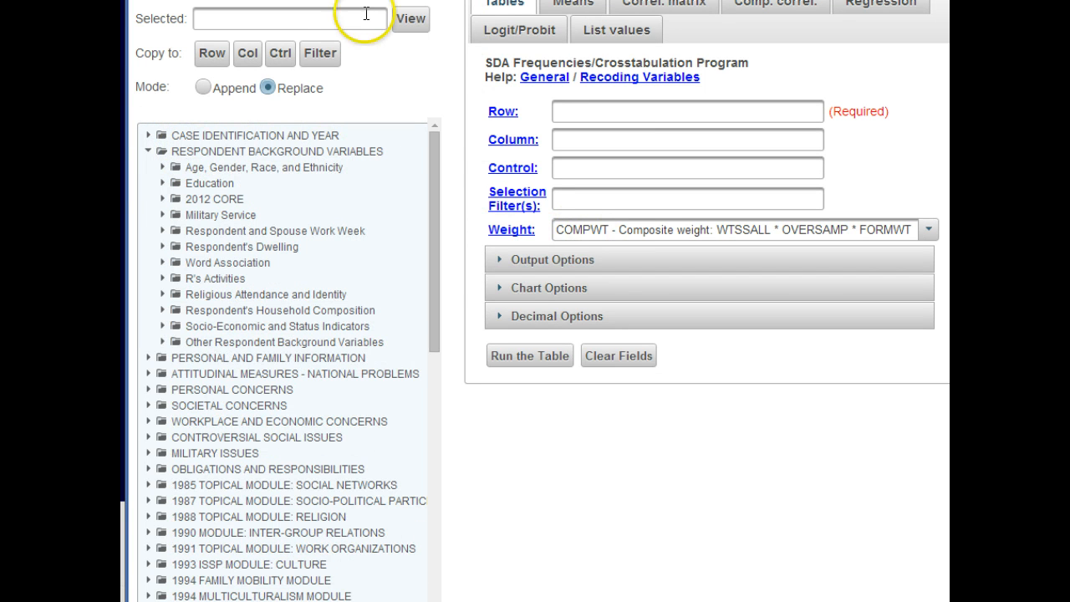
{"action": "mouse_move", "coordinate": [164, 187]}
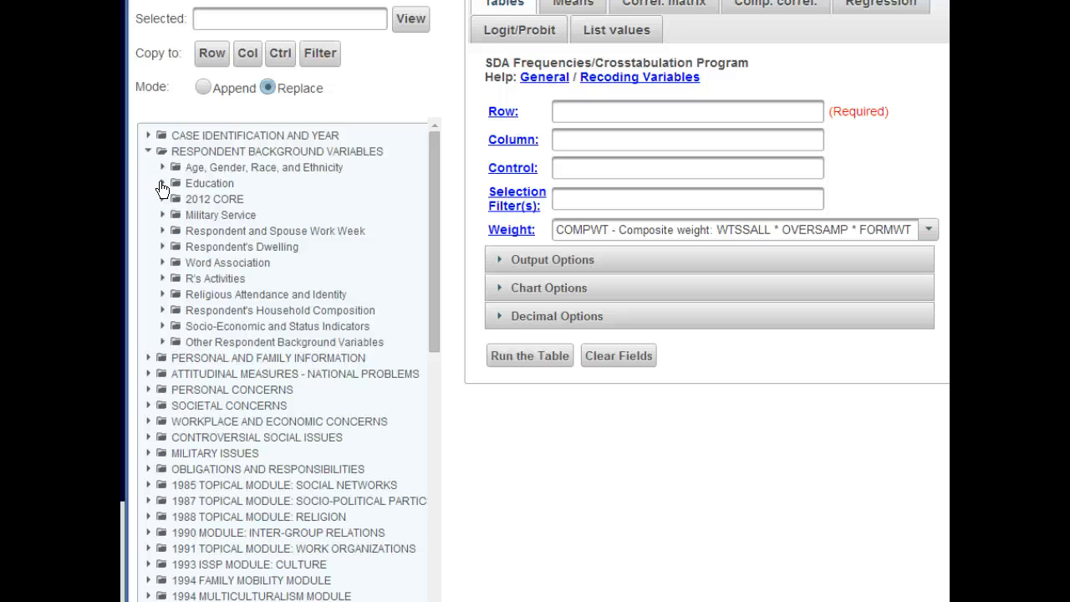
{"action": "left_click", "coordinate": [164, 183]}
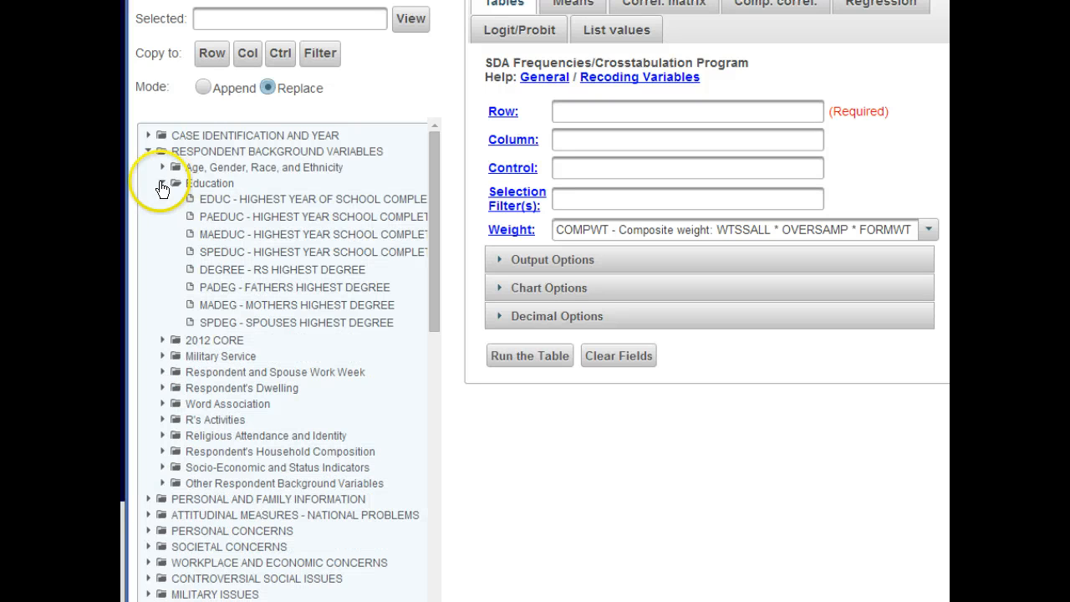
{"action": "left_click", "coordinate": [296, 323]}
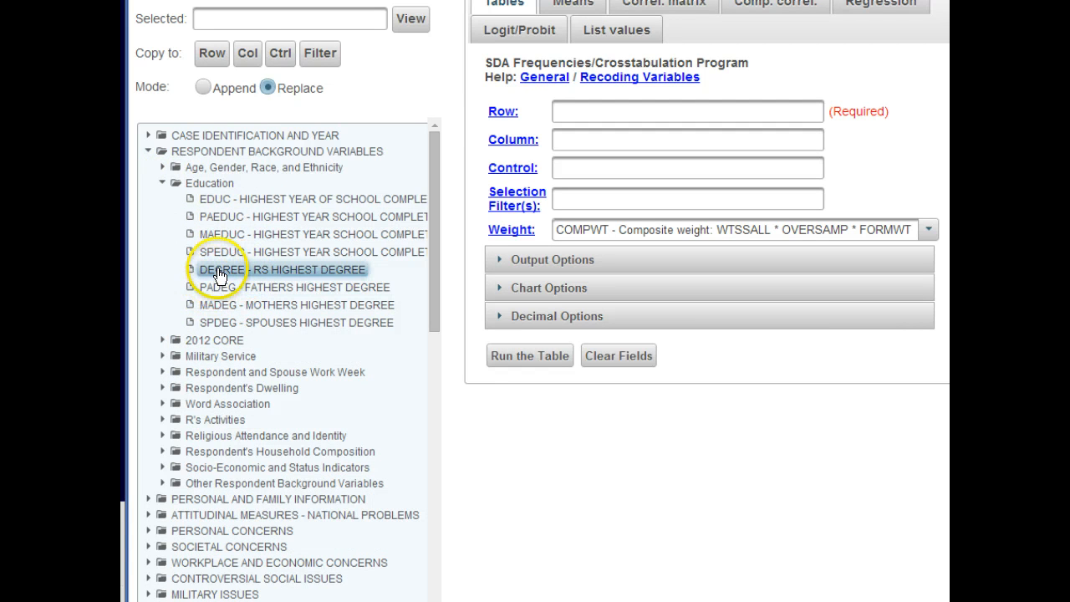
{"action": "mouse_move", "coordinate": [221, 234]}
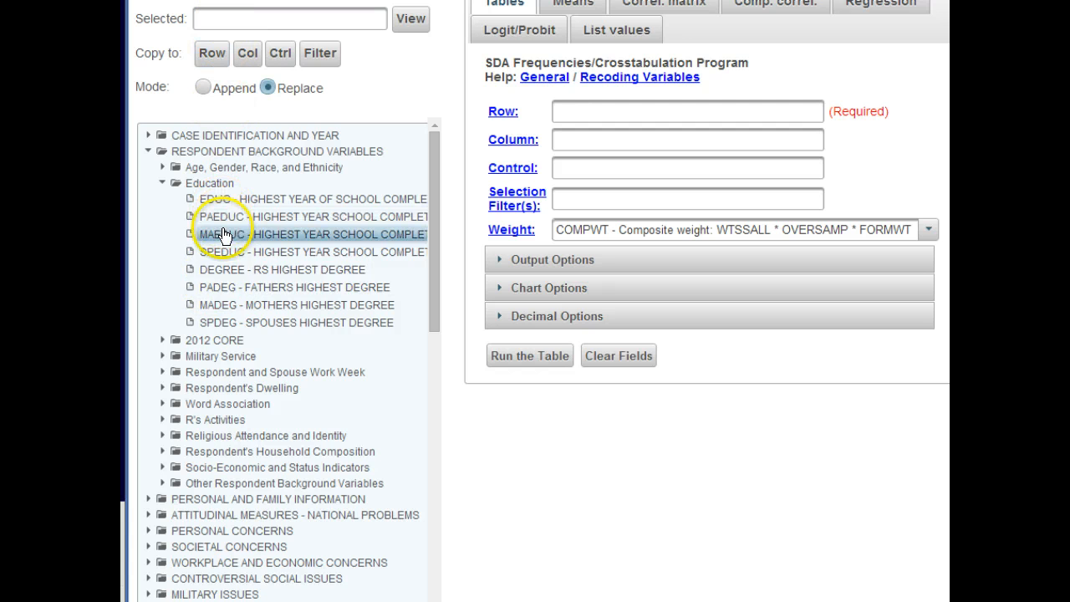
{"action": "left_click", "coordinate": [281, 269]}
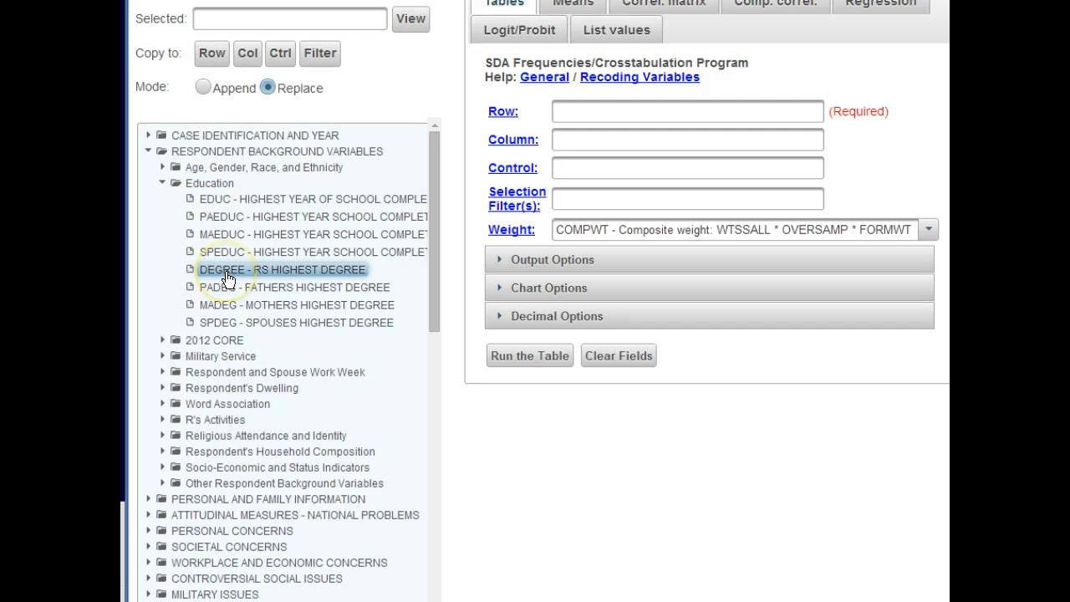
{"action": "left_click", "coordinate": [283, 269]}
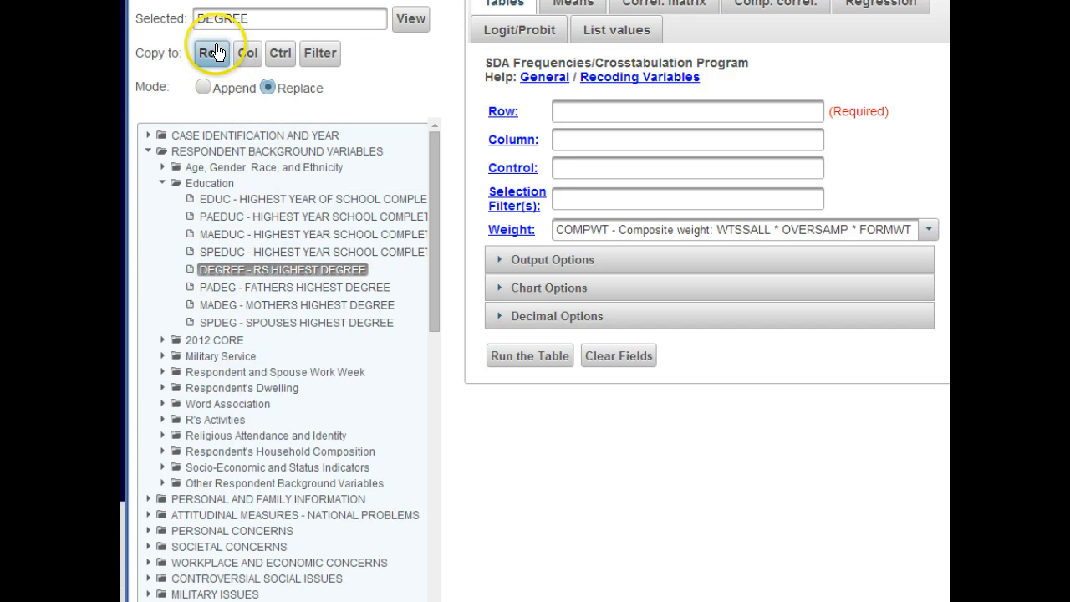
{"action": "left_click", "coordinate": [211, 54]}
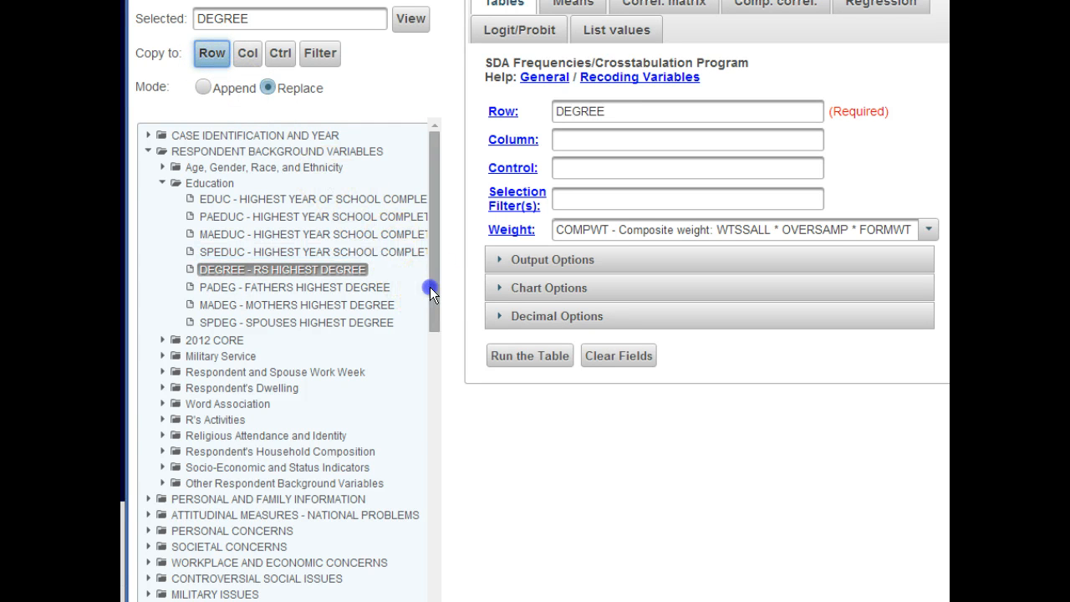
Select FEHOME under Controversial Social Issues > Gender Issues and view its question, categories and frequencies
{"action": "scroll", "scroll_direction": "down", "scroll_amount": 3}
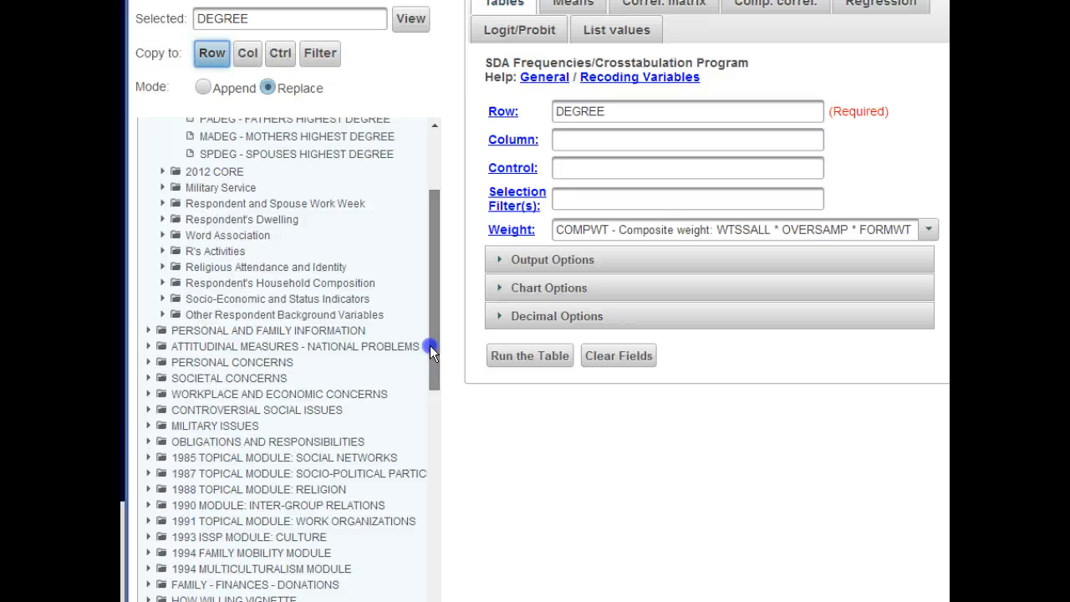
{"action": "left_click", "coordinate": [149, 410]}
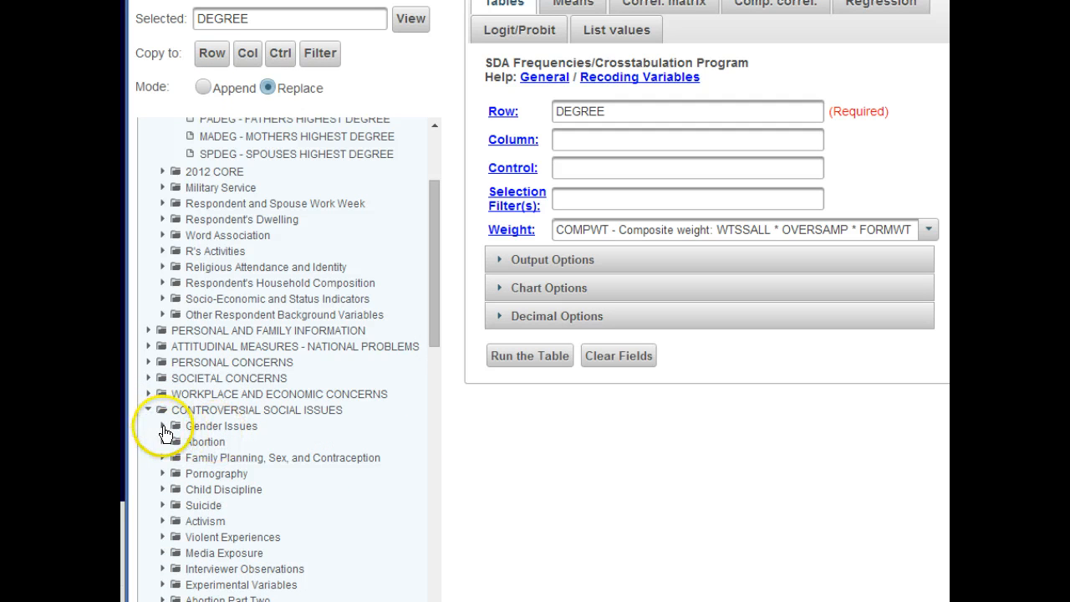
{"action": "left_click", "coordinate": [164, 426]}
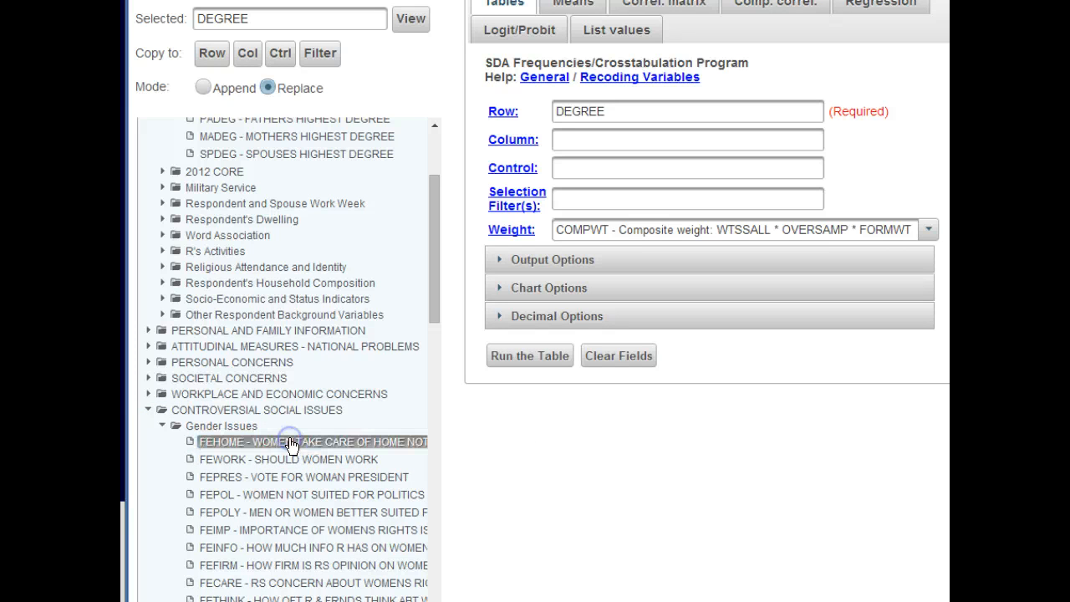
{"action": "left_click", "coordinate": [309, 442]}
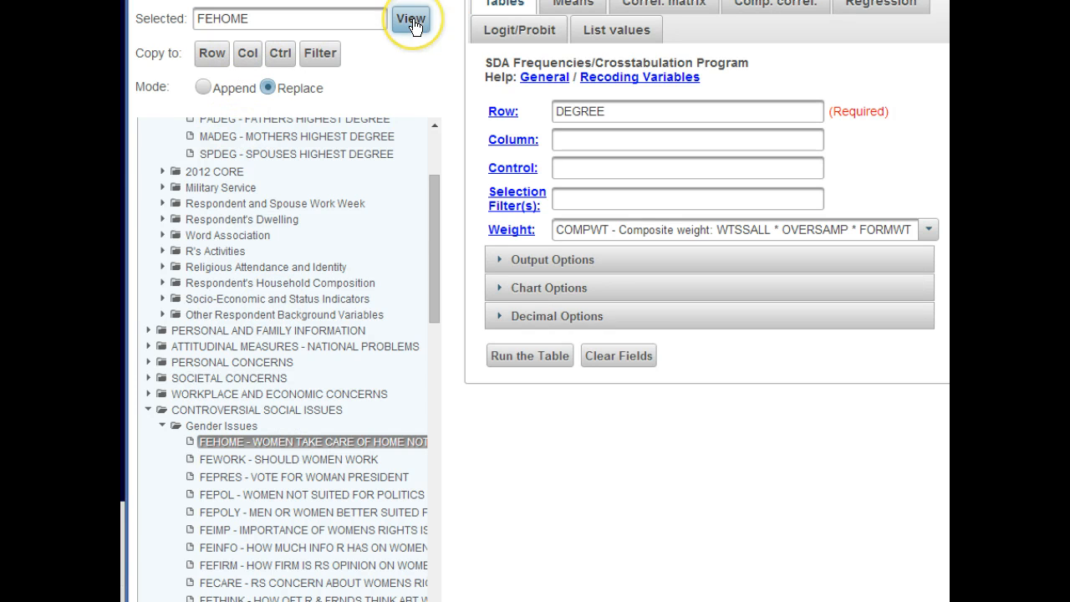
{"action": "mouse_move", "coordinate": [438, 15]}
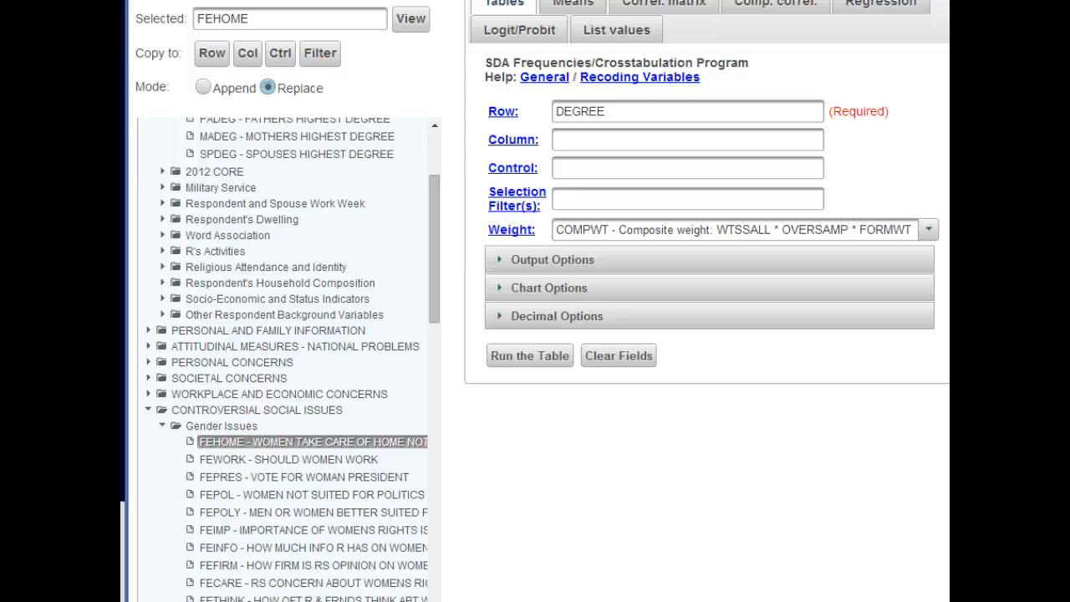
{"action": "scroll", "scroll_direction": "up", "scroll_amount": 3}
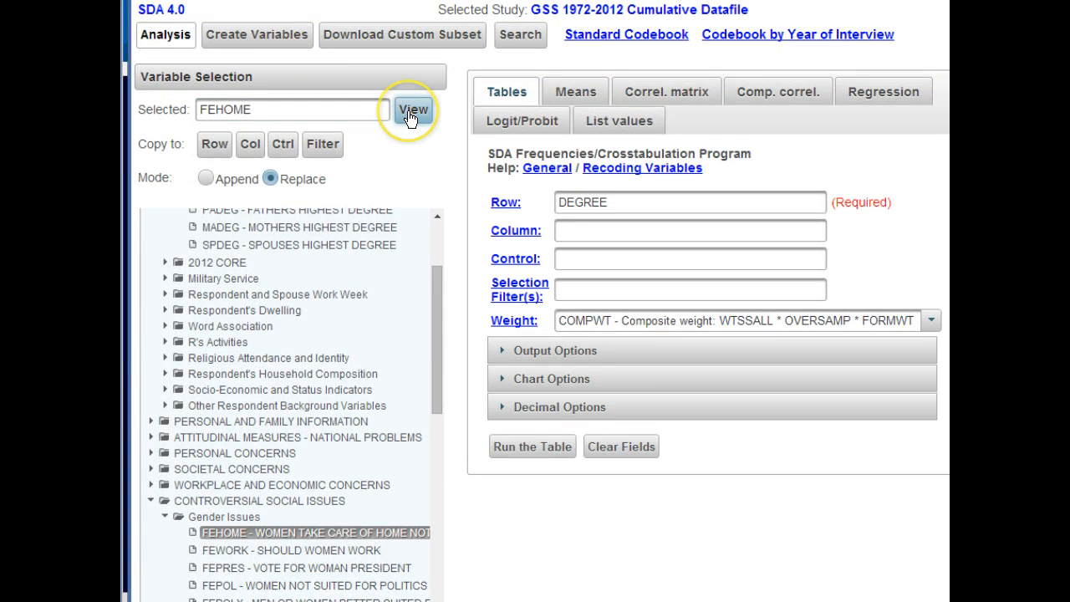
{"action": "left_click", "coordinate": [414, 110]}
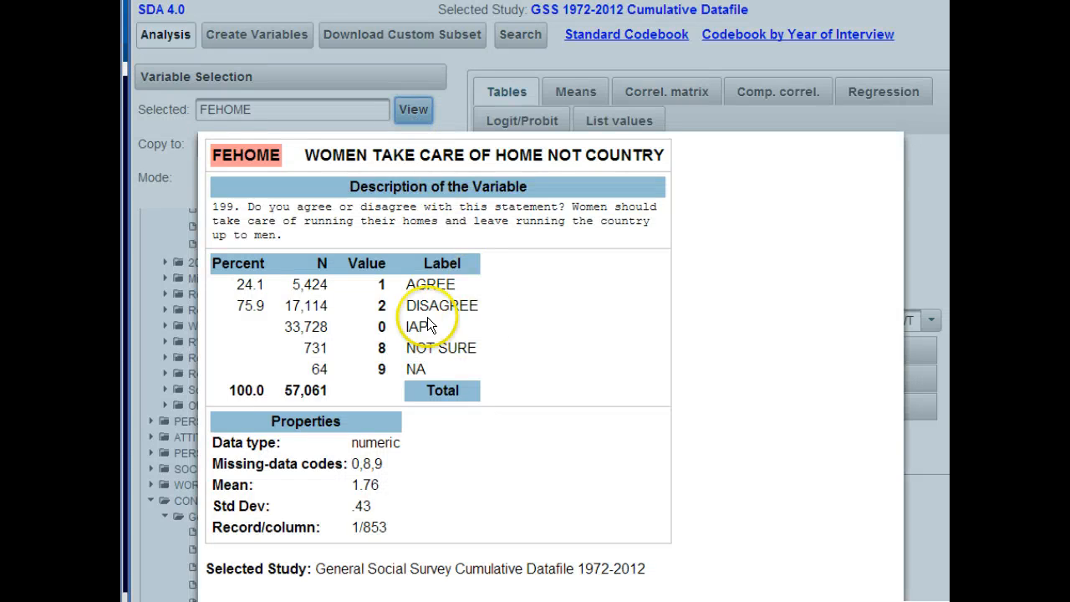
{"action": "mouse_move", "coordinate": [472, 224]}
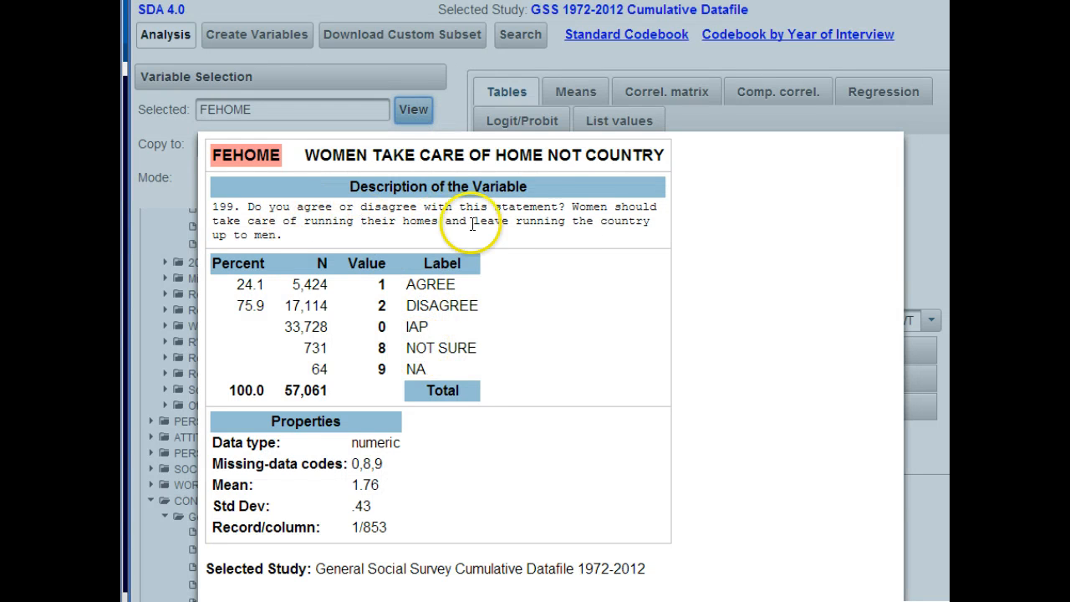
{"action": "mouse_move", "coordinate": [694, 251]}
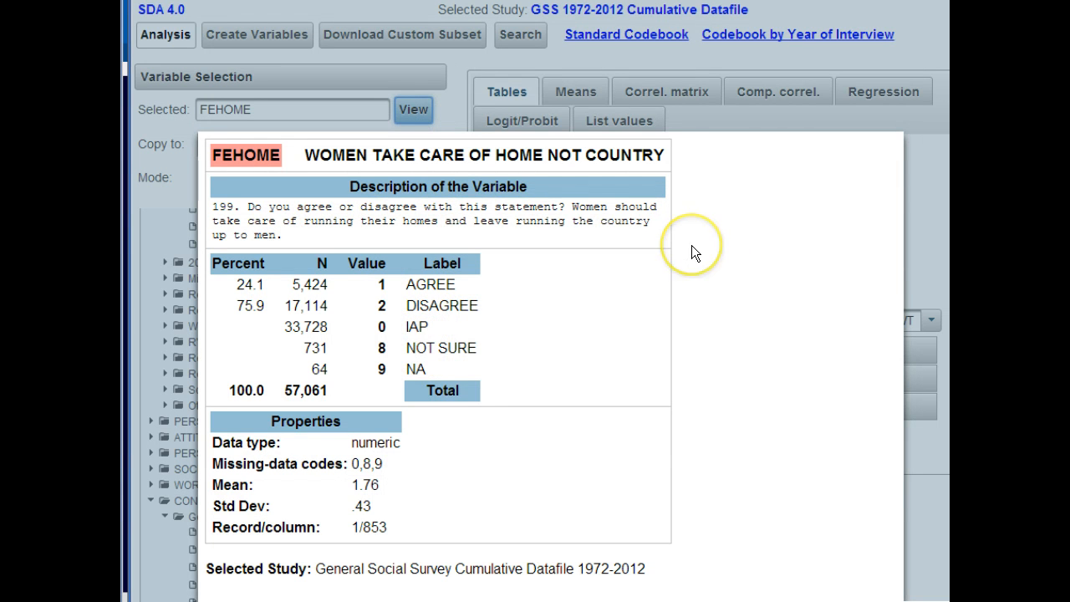
{"action": "mouse_move", "coordinate": [819, 42]}
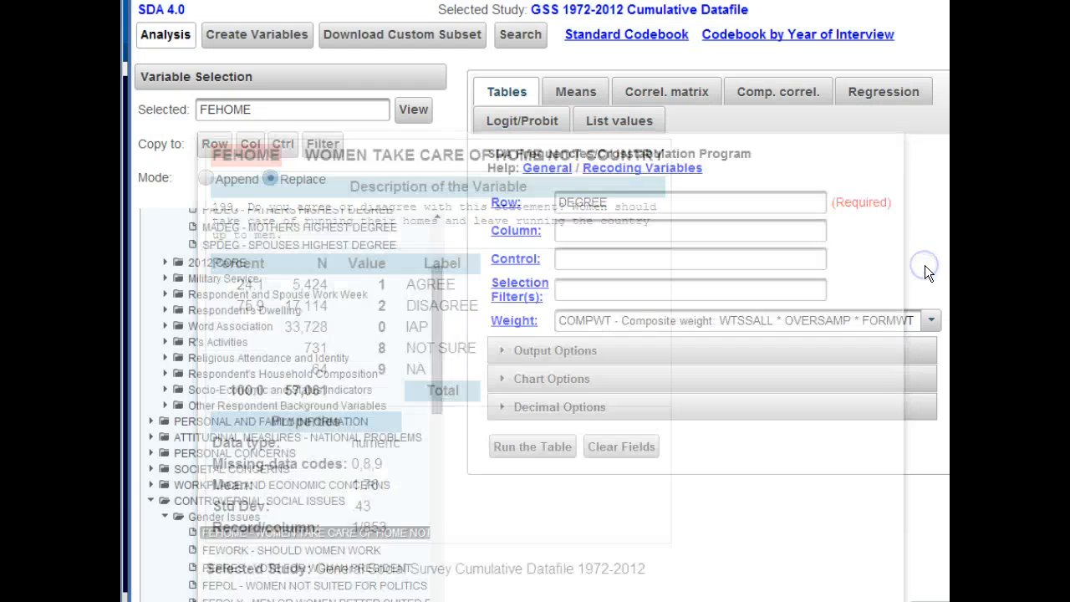
Make FEHOME the column variable and set percentaging to Row instead of Column in Output Options
{"action": "left_click", "coordinate": [249, 144]}
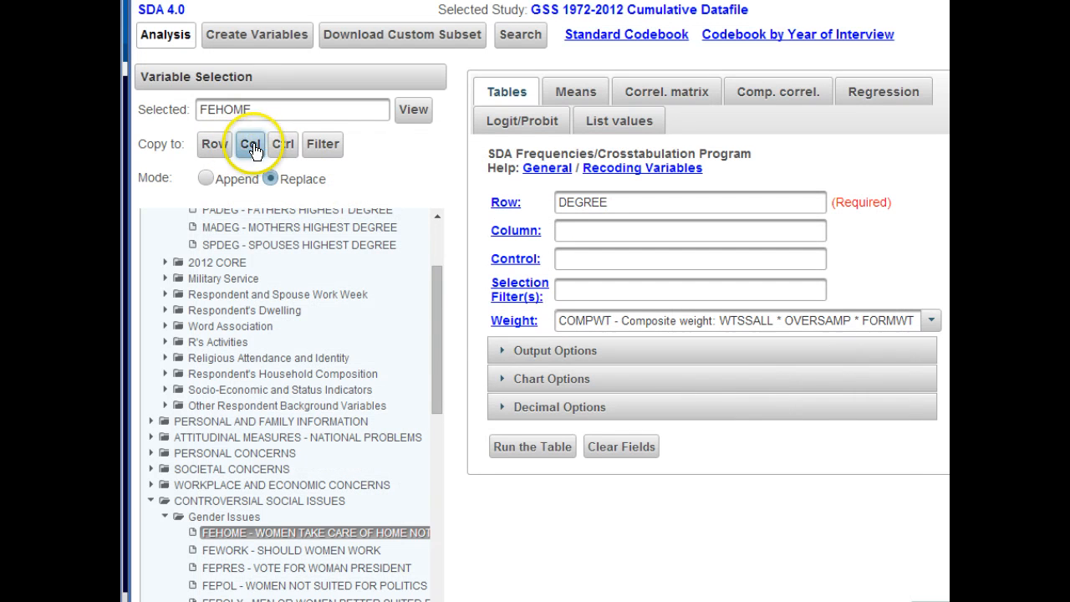
{"action": "left_click", "coordinate": [250, 144]}
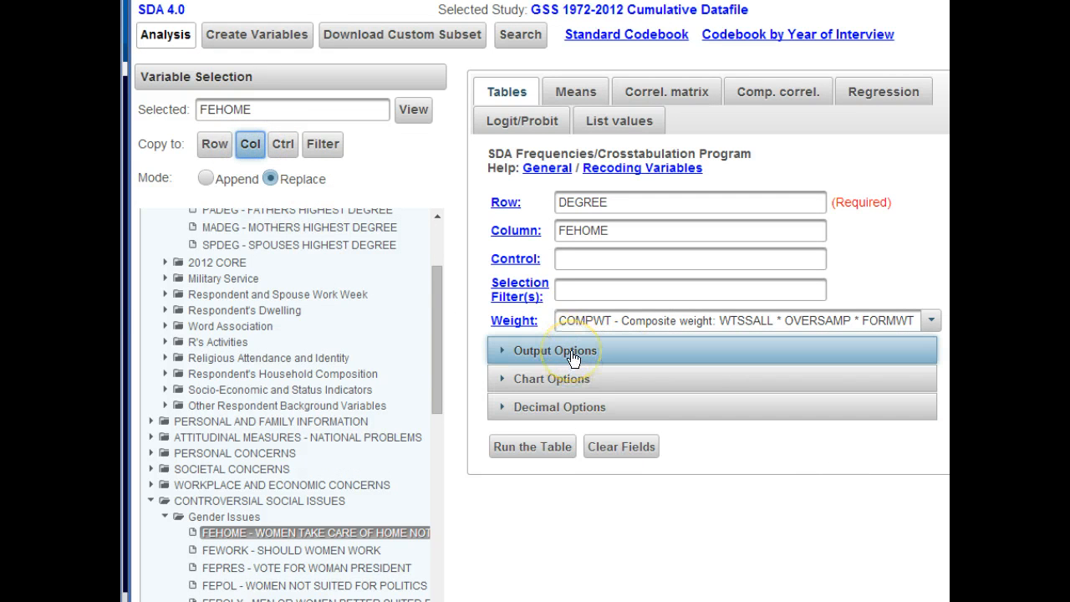
{"action": "left_click", "coordinate": [554, 349]}
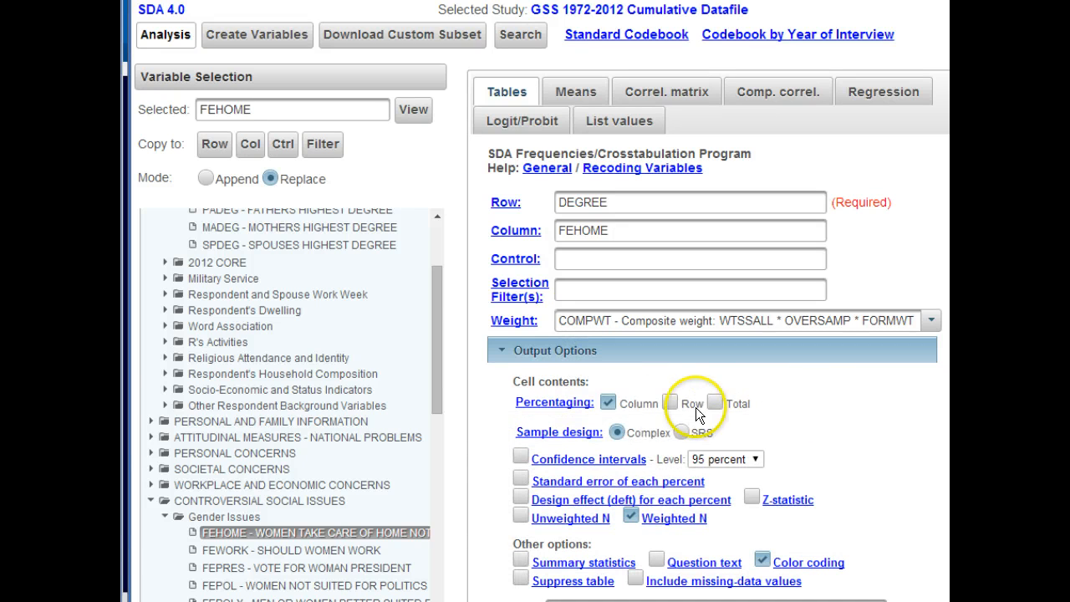
{"action": "left_click", "coordinate": [669, 403]}
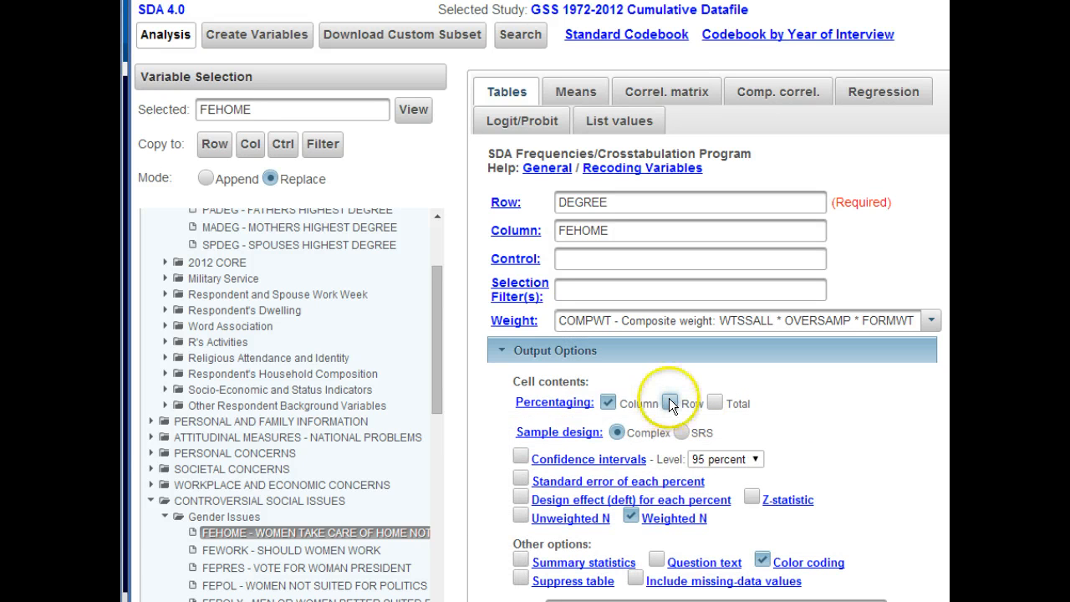
{"action": "left_click", "coordinate": [669, 403]}
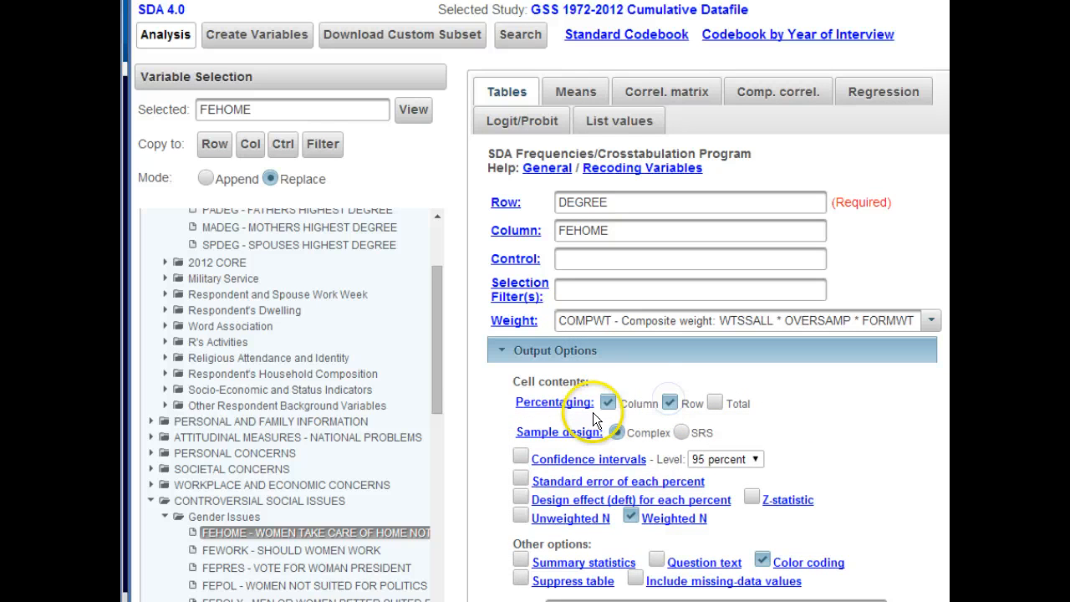
{"action": "left_click", "coordinate": [609, 402]}
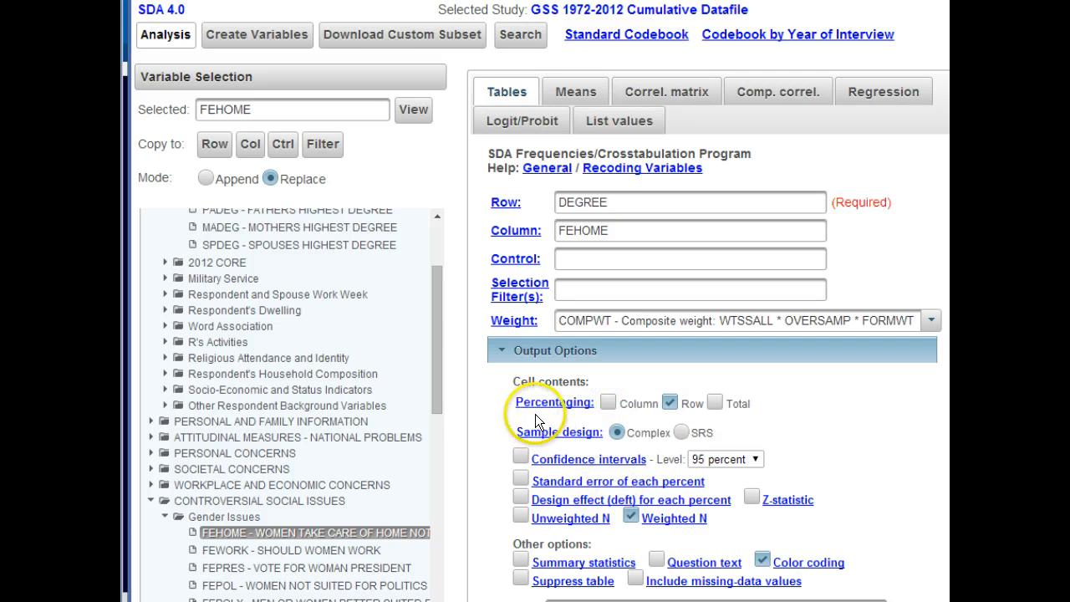
{"action": "mouse_move", "coordinate": [643, 316]}
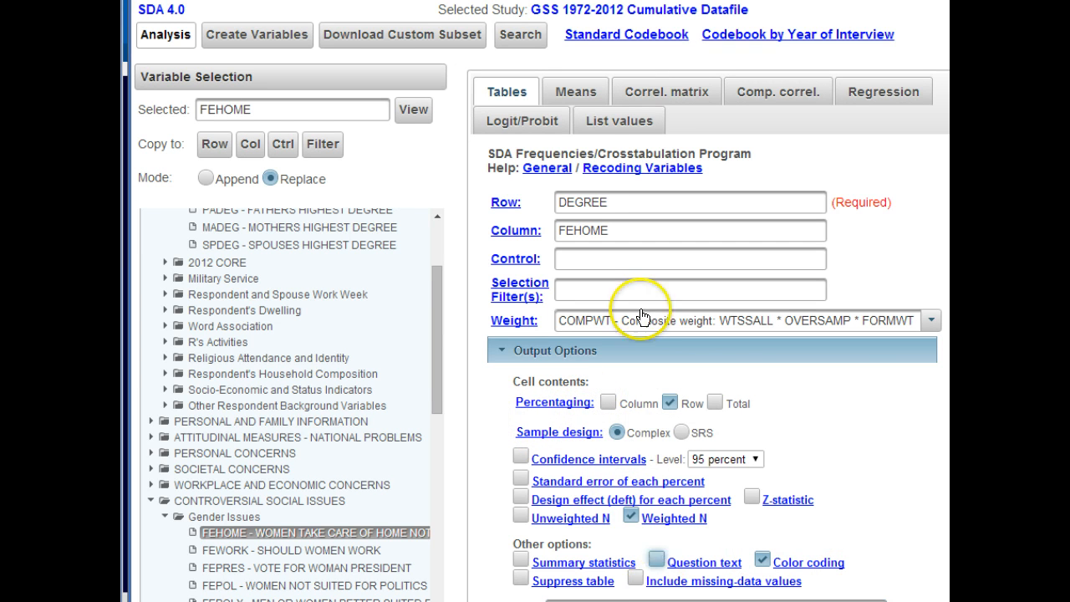
Expand Chart Options and adjust the bar chart setting for the crosstab
{"action": "scroll", "scroll_direction": "down", "scroll_amount": 3}
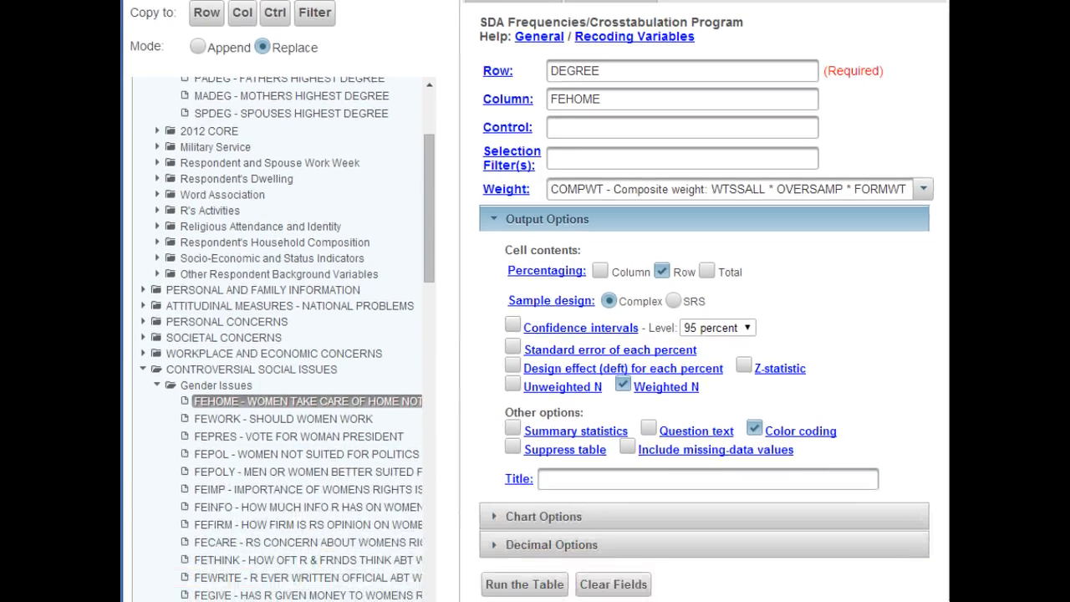
{"action": "left_click", "coordinate": [544, 515]}
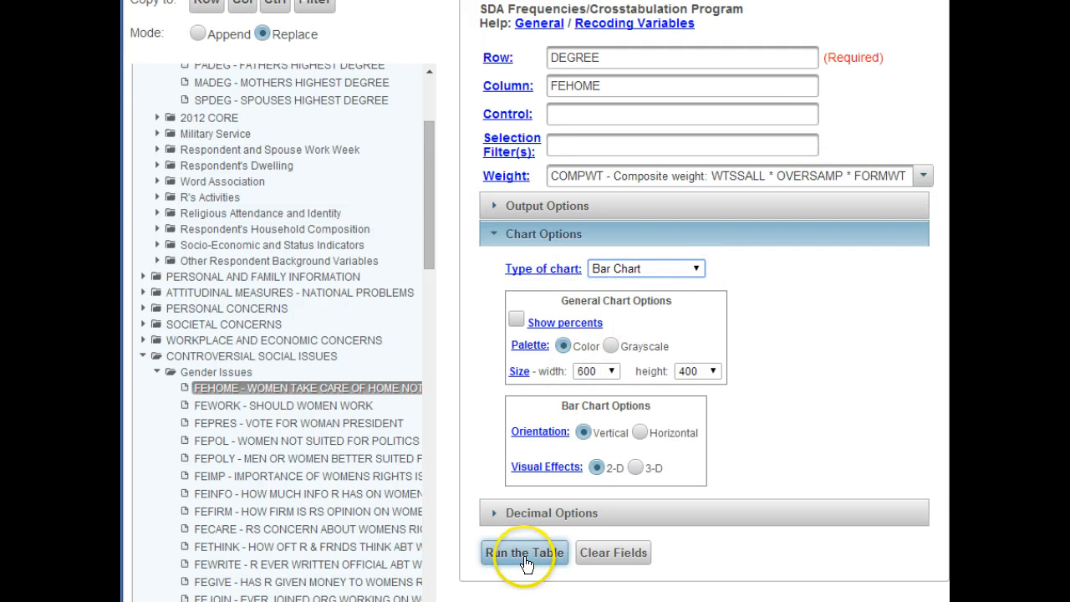
{"action": "left_click", "coordinate": [525, 552]}
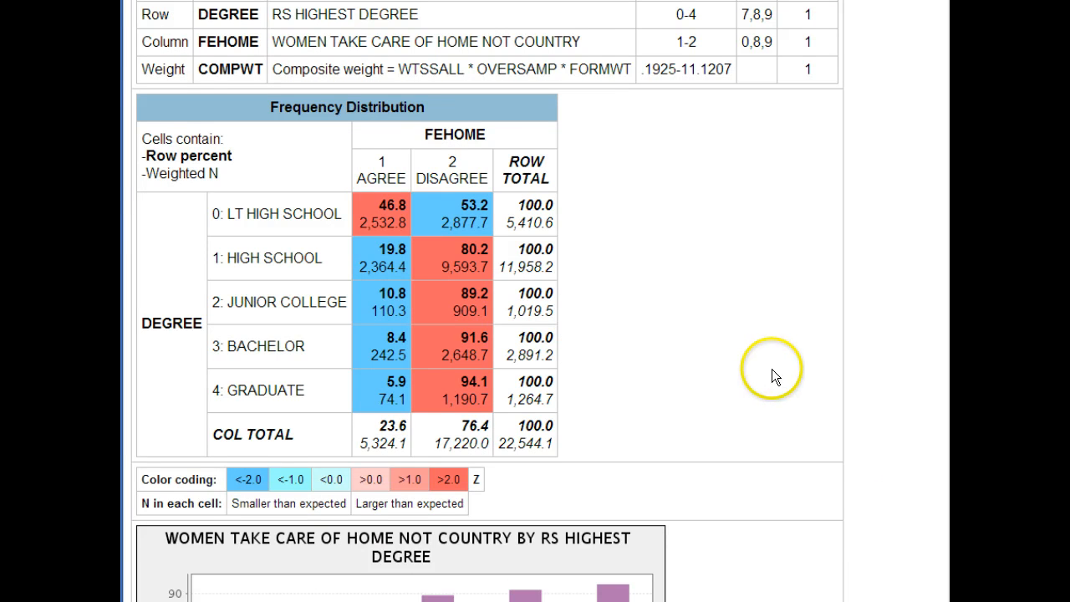
{"action": "mouse_move", "coordinate": [488, 14]}
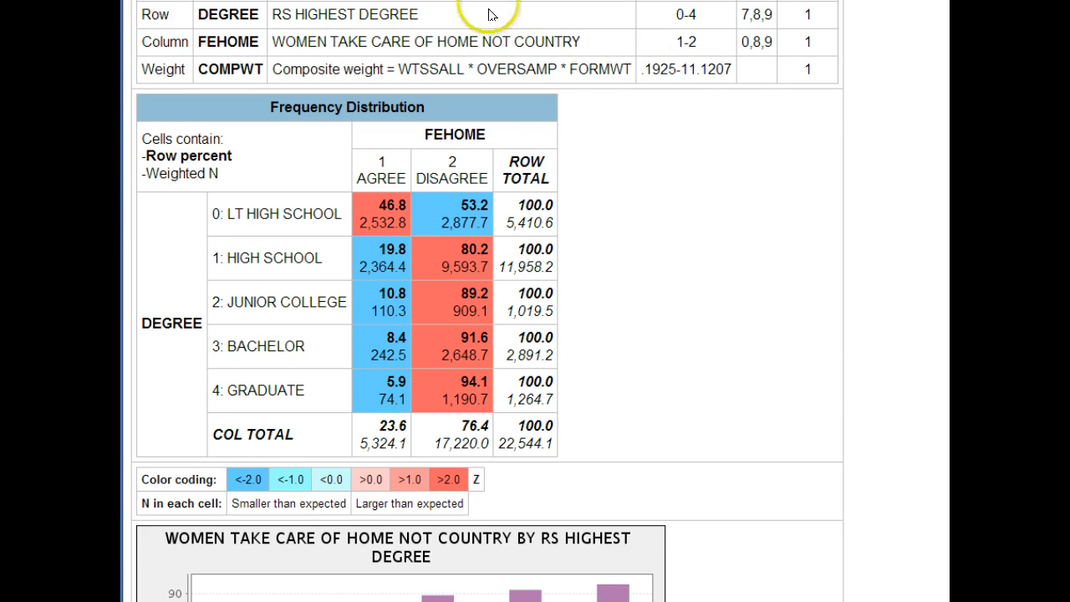
{"action": "scroll", "scroll_direction": "up", "scroll_amount": 3}
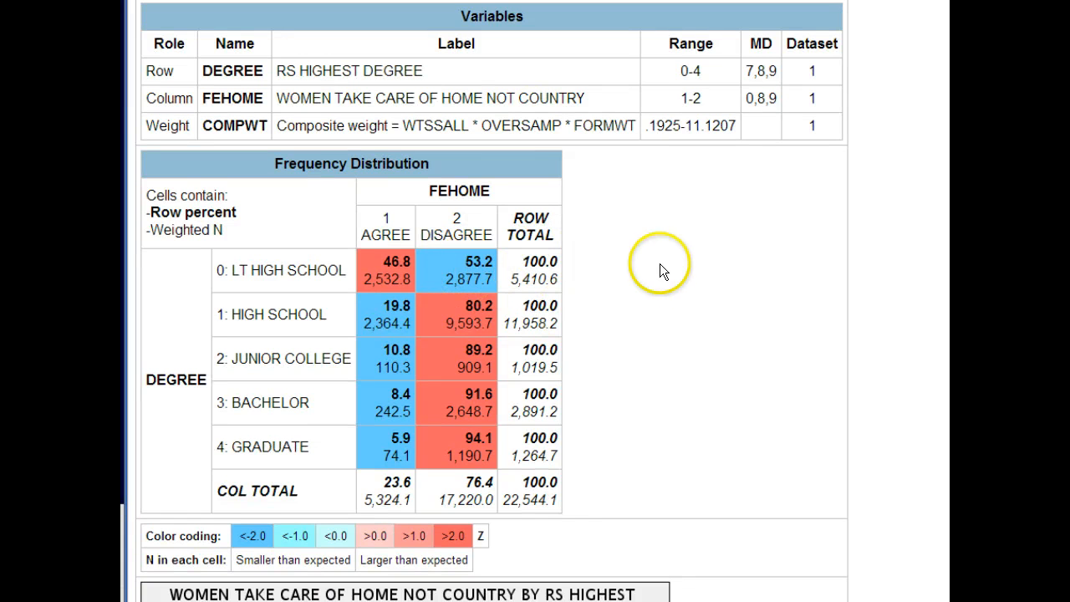
{"action": "mouse_move", "coordinate": [518, 193]}
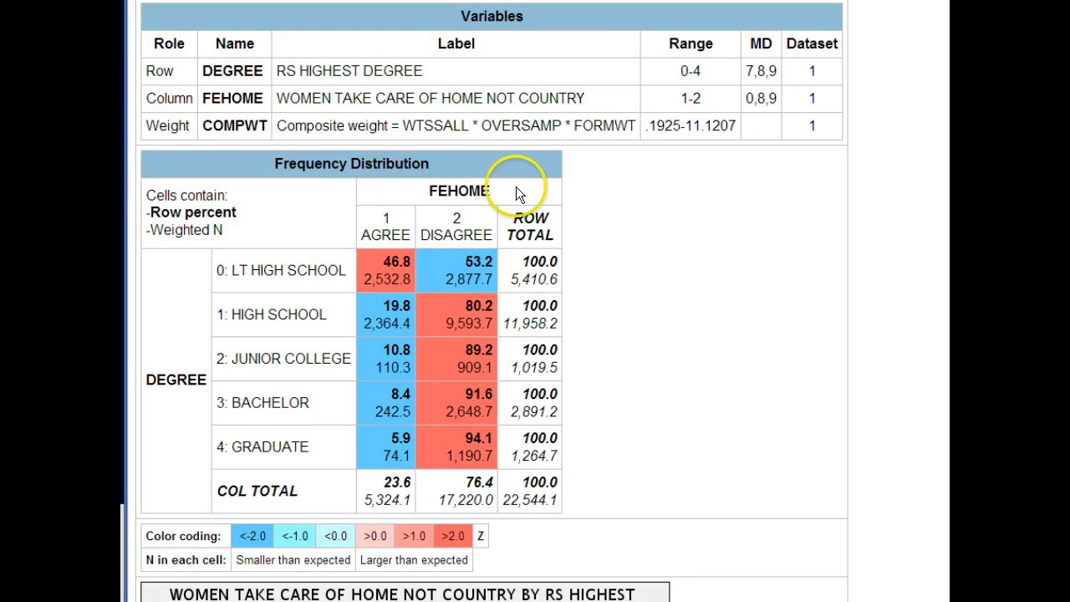
{"action": "mouse_move", "coordinate": [385, 271]}
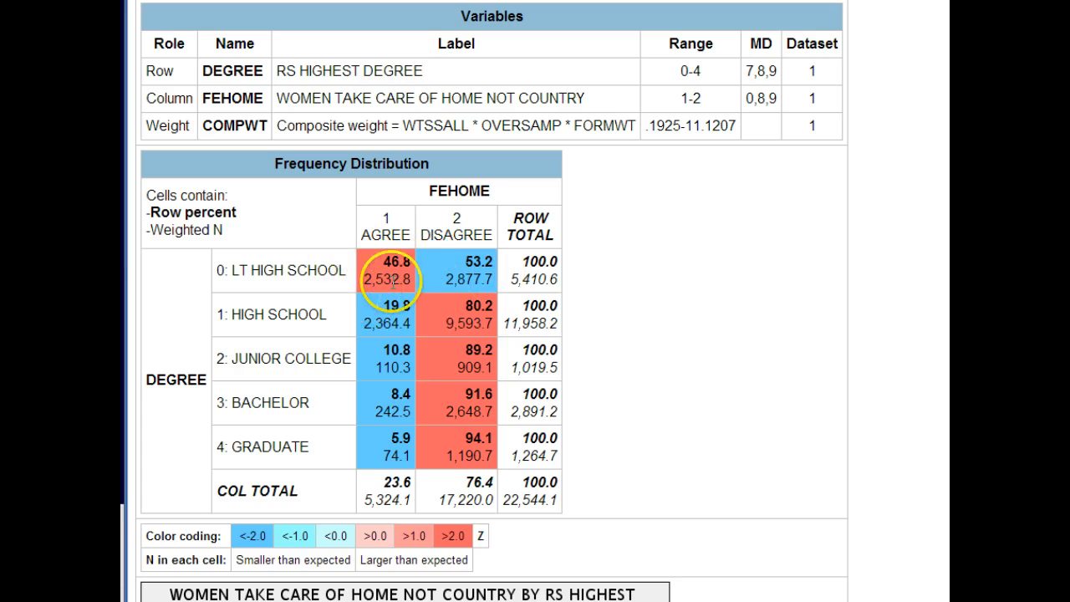
{"action": "mouse_move", "coordinate": [493, 596]}
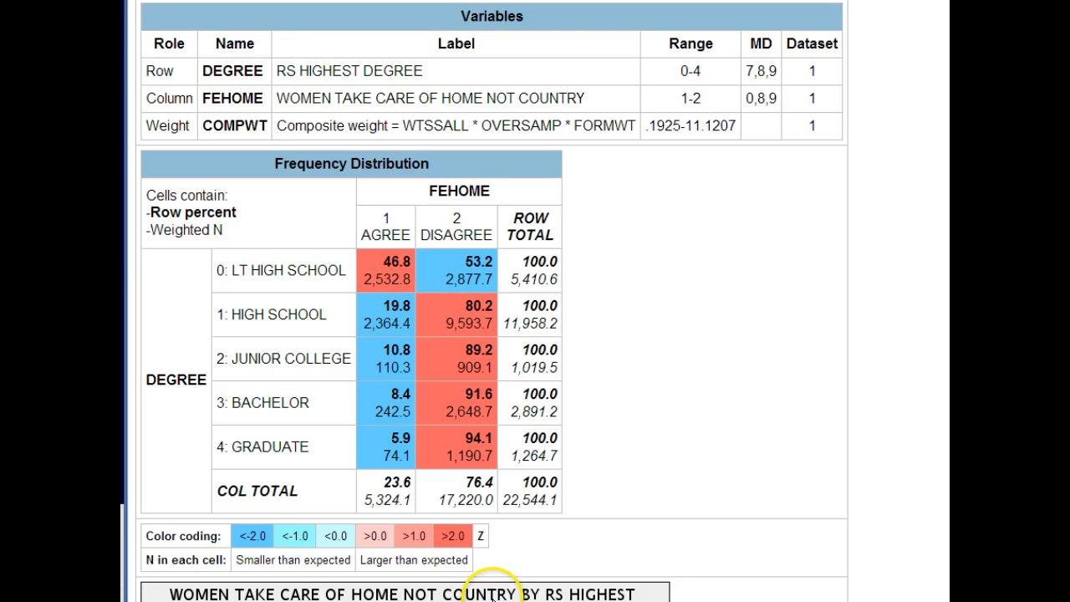
{"action": "mouse_move", "coordinate": [699, 254]}
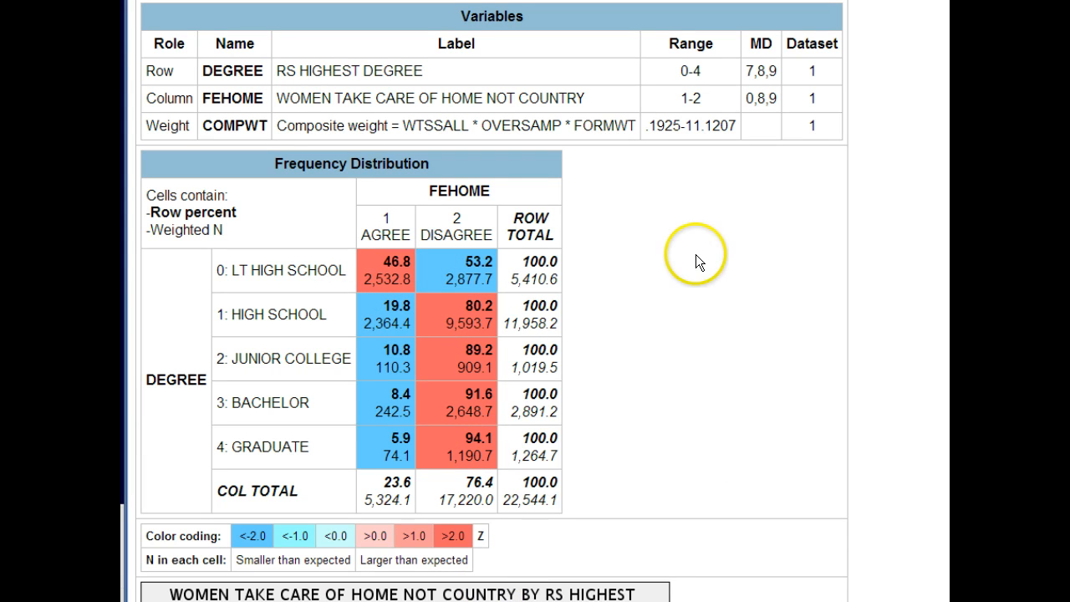
{"action": "mouse_move", "coordinate": [495, 35]}
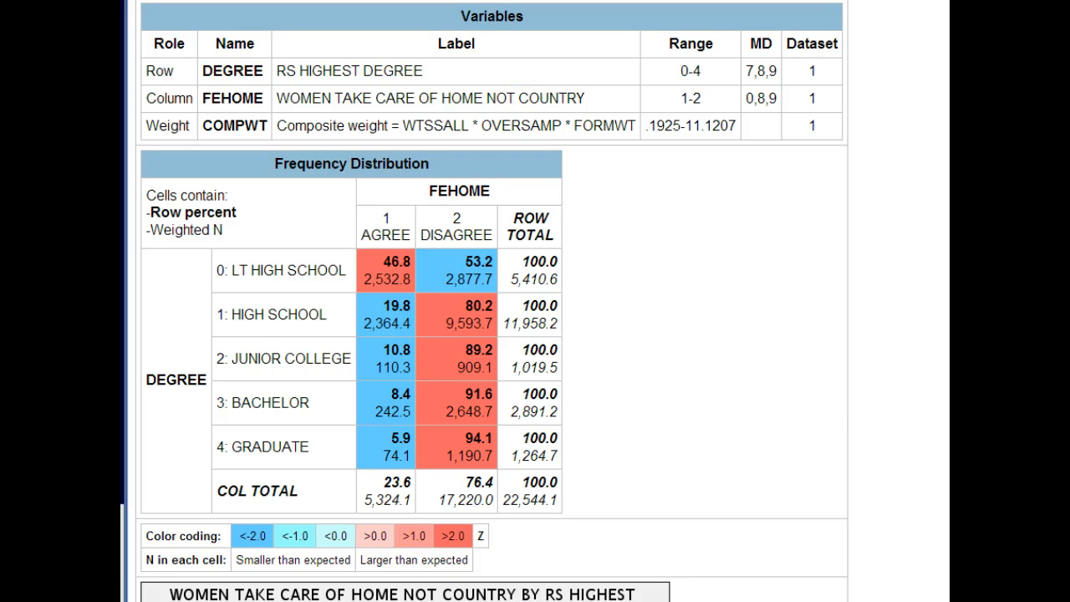
{"action": "scroll", "scroll_direction": "down", "scroll_amount": 3}
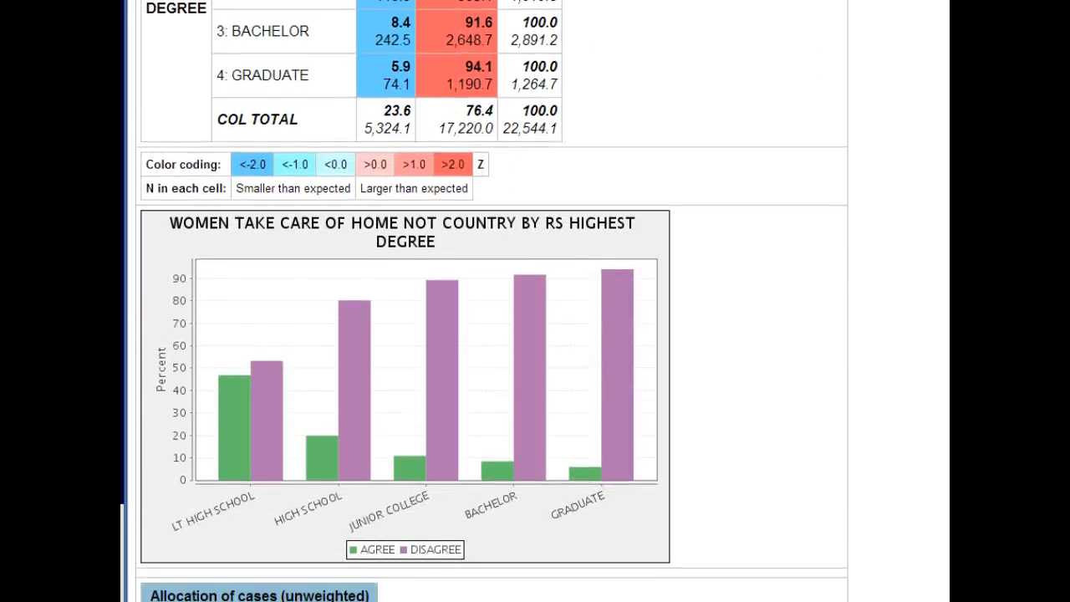
{"action": "scroll", "scroll_direction": "up", "scroll_amount": 3}
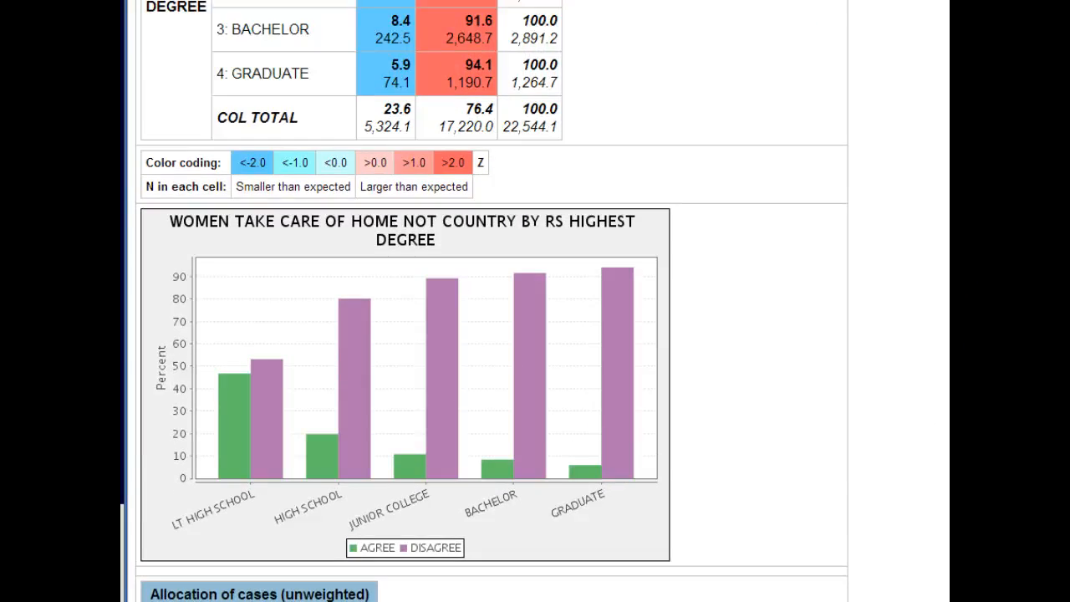
{"action": "scroll", "scroll_direction": "down", "scroll_amount": 3}
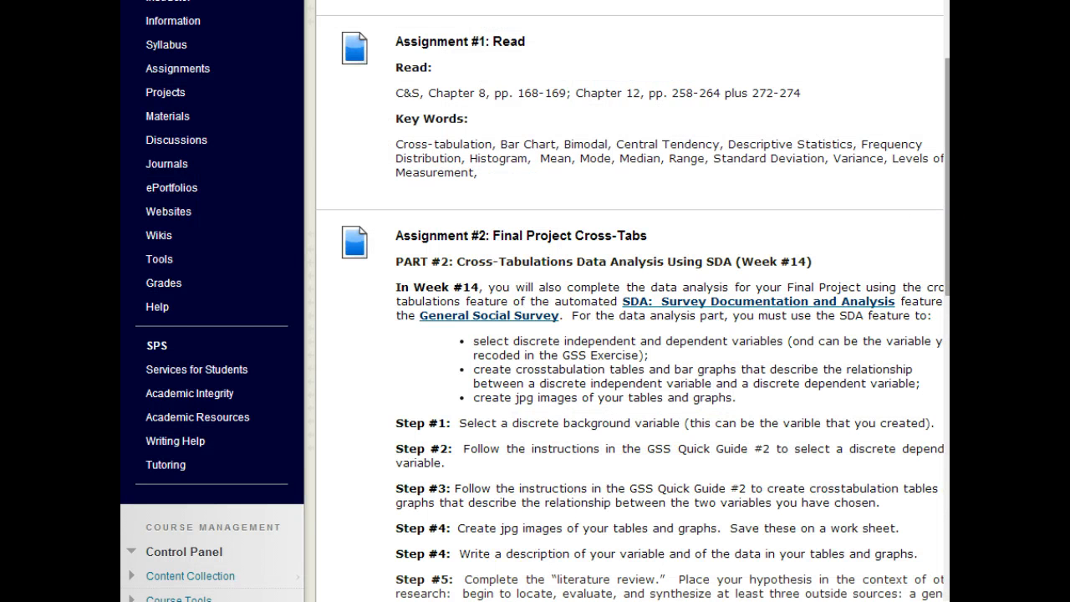
Scroll the Research Project page past Upload Part 2, GSS Quick Guide #2 and Discussion Week #14, then back to the top
{"action": "scroll", "scroll_direction": "down", "scroll_amount": 3}
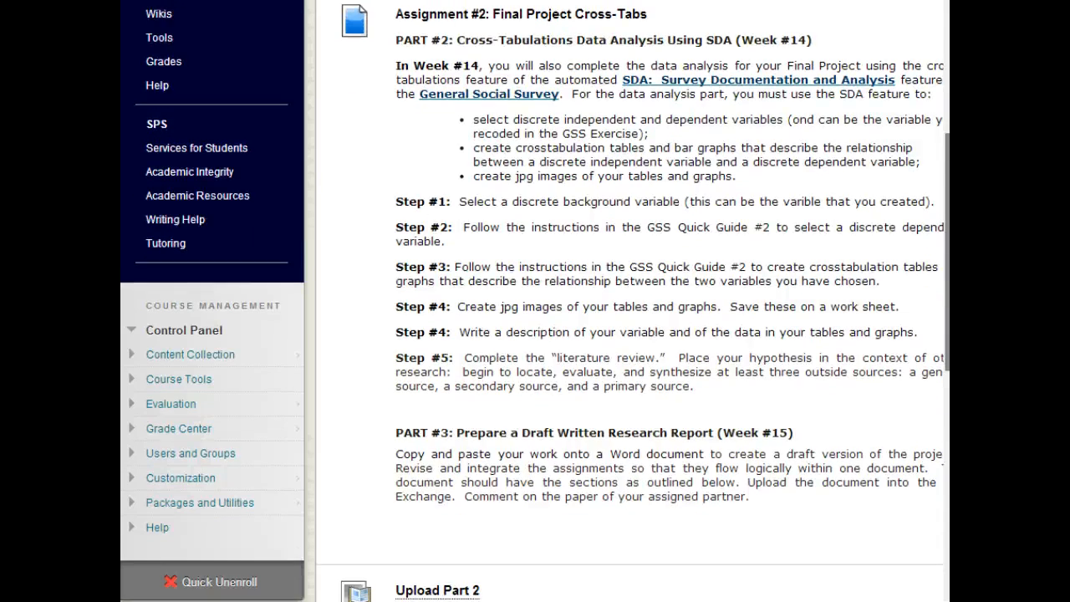
{"action": "scroll", "scroll_direction": "down", "scroll_amount": 3}
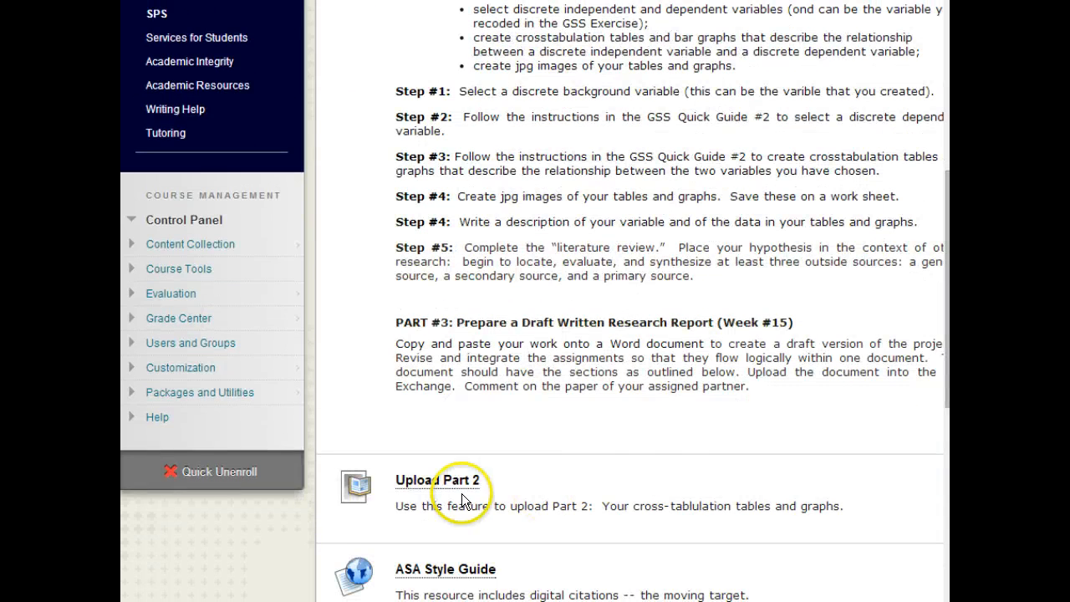
{"action": "mouse_move", "coordinate": [465, 500]}
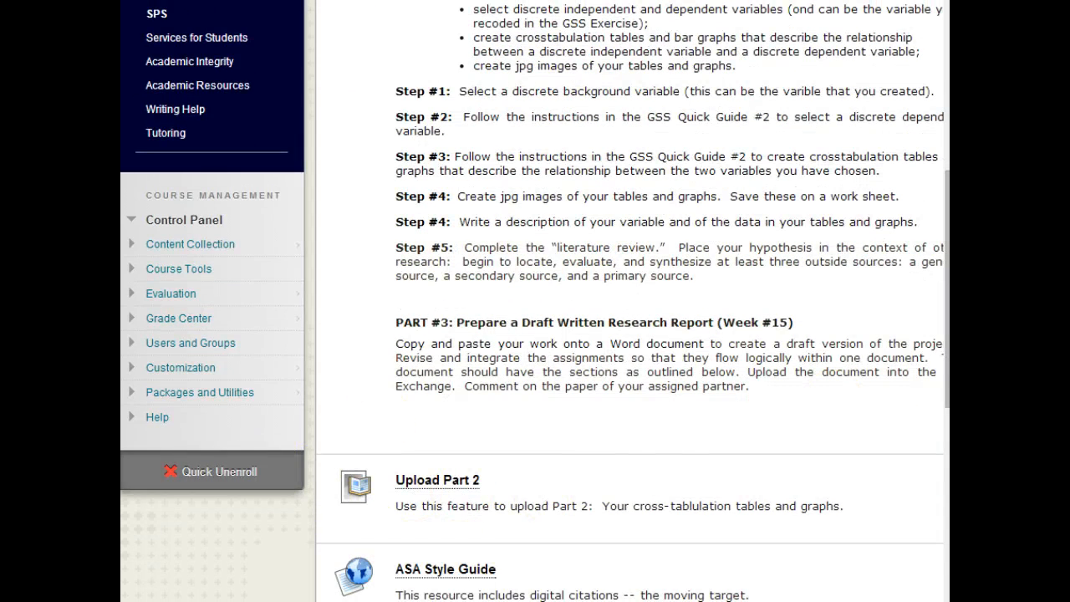
{"action": "scroll", "scroll_direction": "up", "scroll_amount": 3}
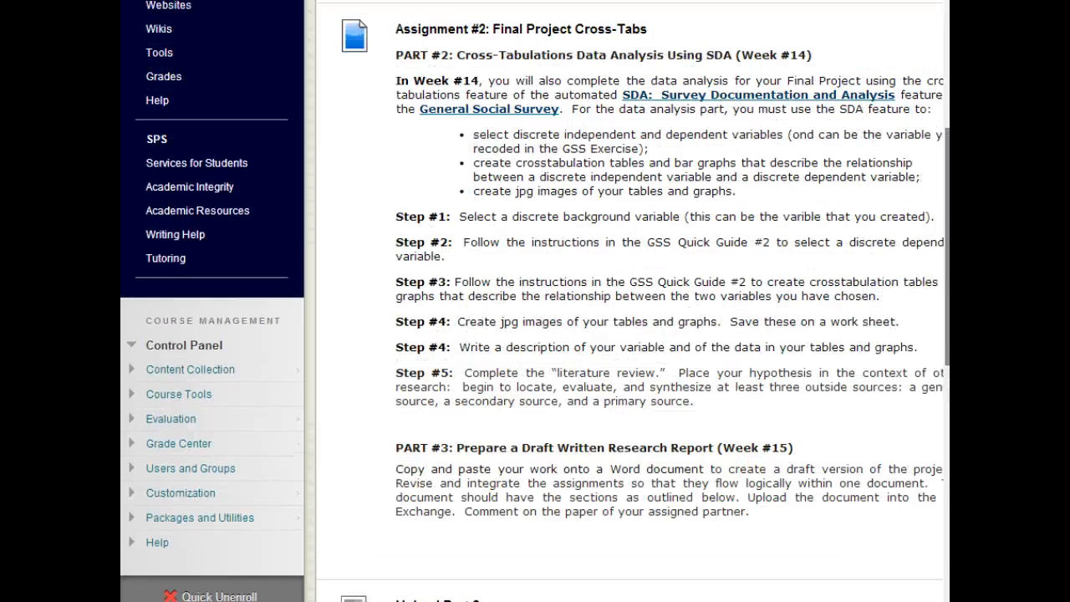
{"action": "scroll", "scroll_direction": "up", "scroll_amount": 3}
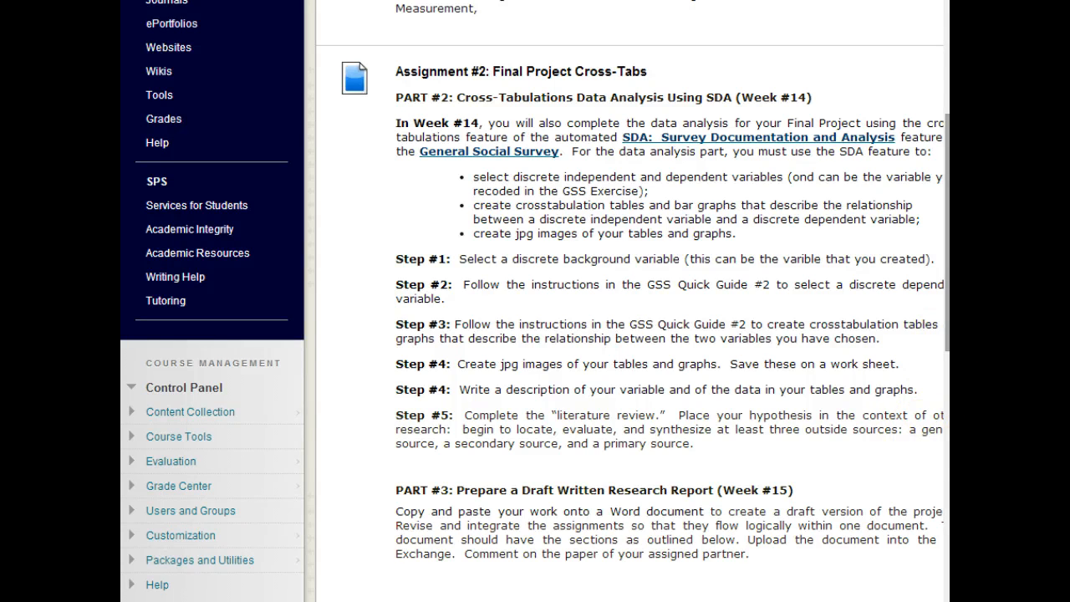
{"action": "scroll", "scroll_direction": "down", "scroll_amount": 3}
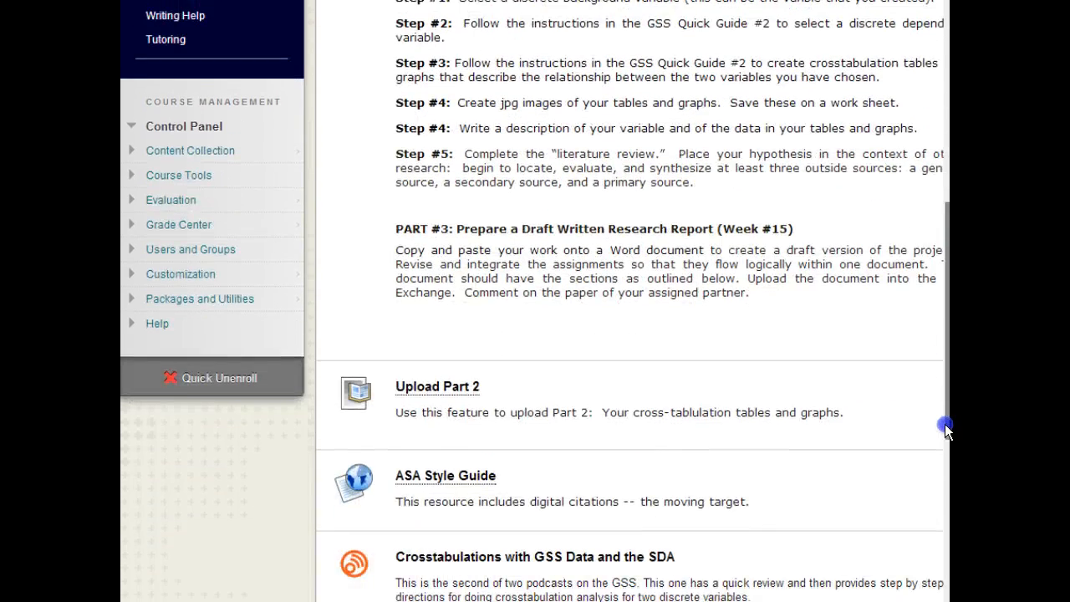
{"action": "scroll", "scroll_direction": "up", "scroll_amount": 3}
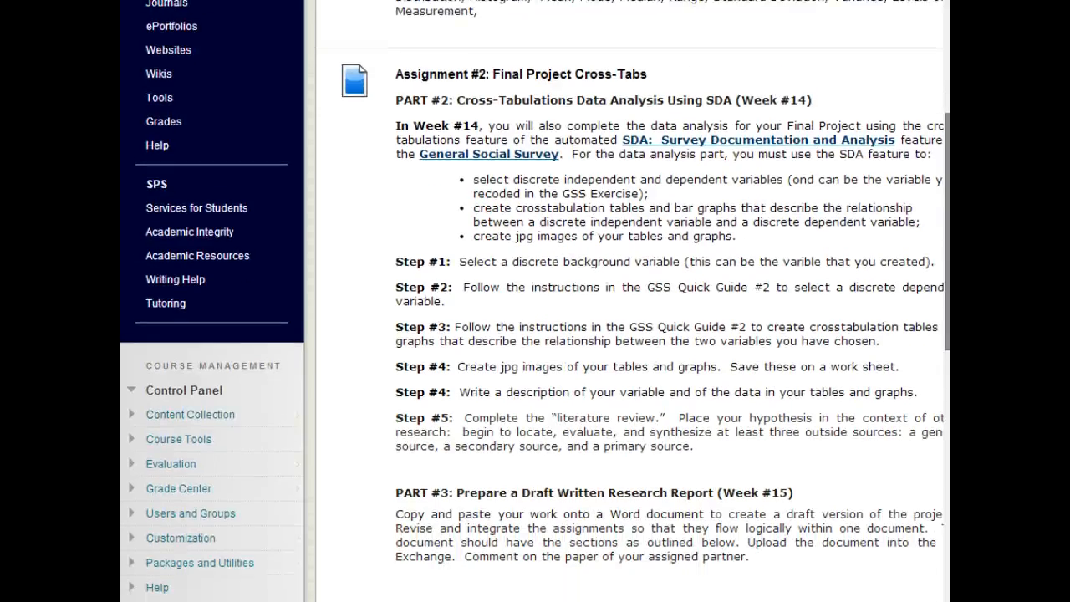
{"action": "scroll", "scroll_direction": "down", "scroll_amount": 3}
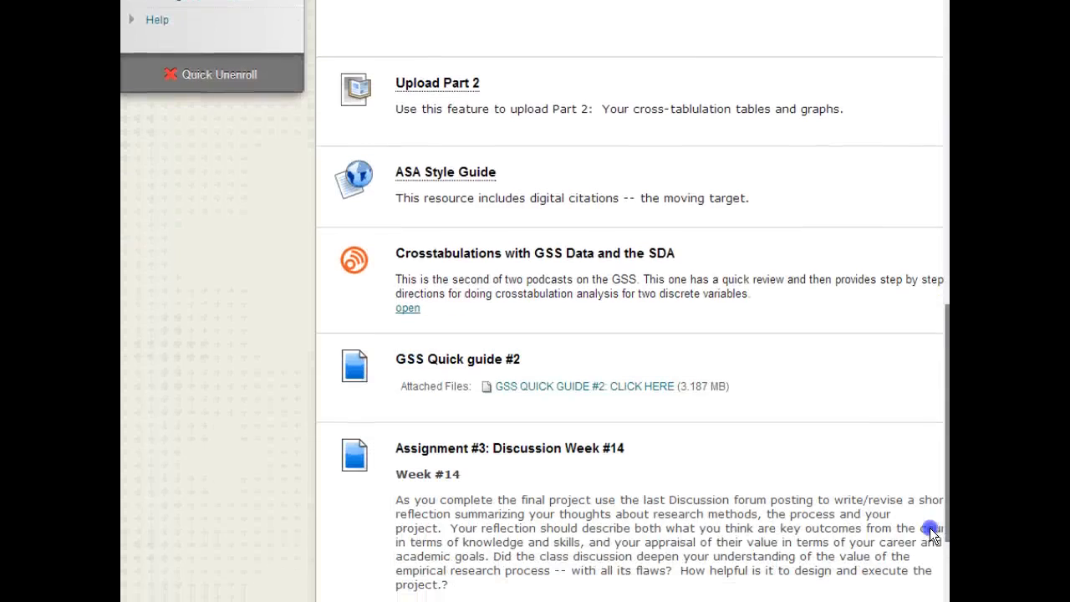
{"action": "scroll", "scroll_direction": "down", "scroll_amount": 3}
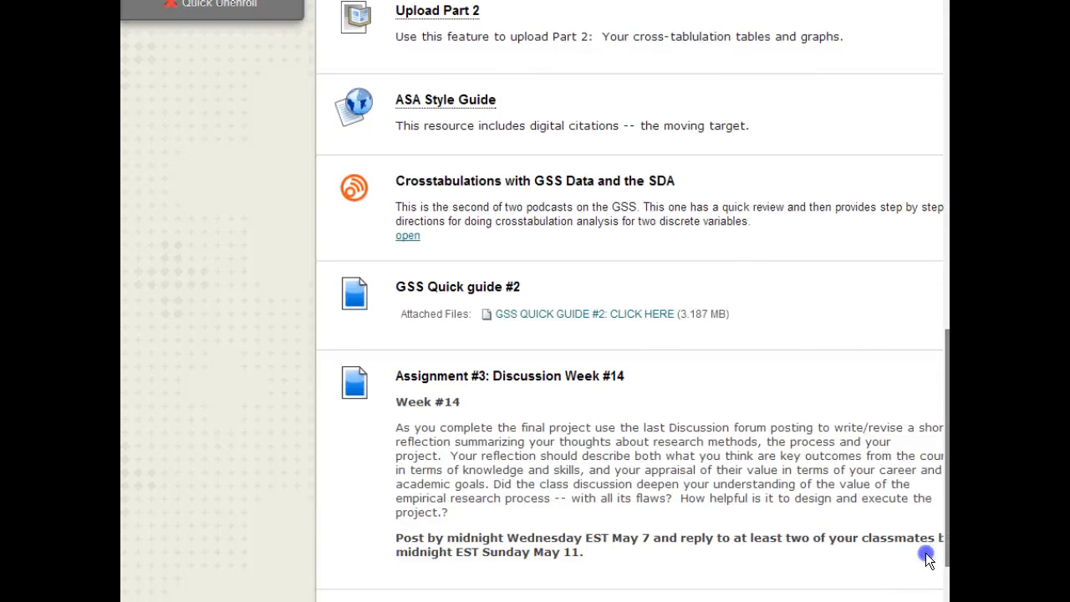
{"action": "mouse_move", "coordinate": [677, 388]}
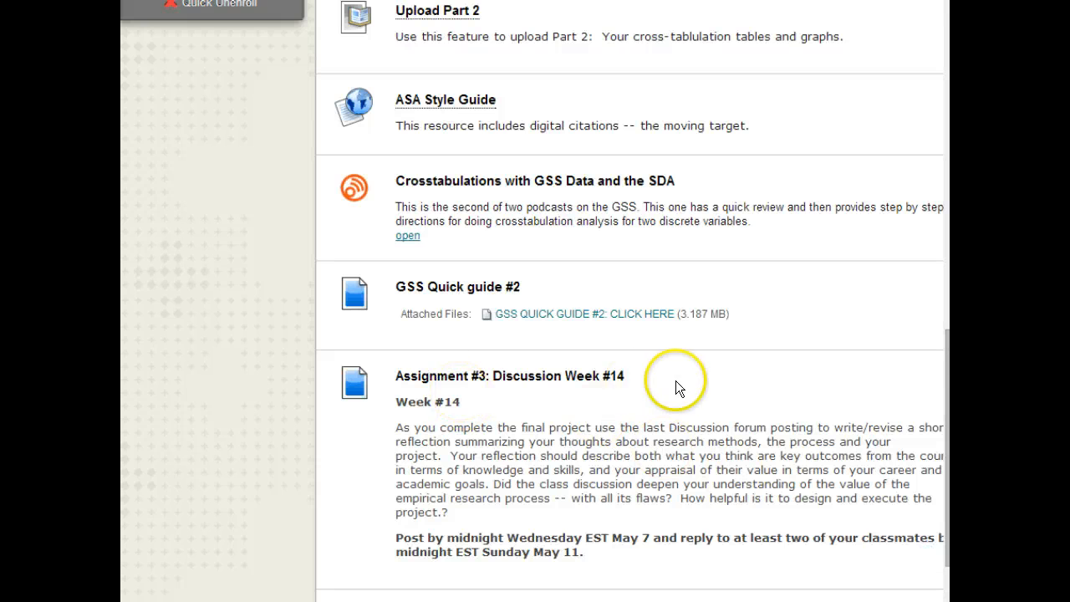
{"action": "mouse_move", "coordinate": [896, 539]}
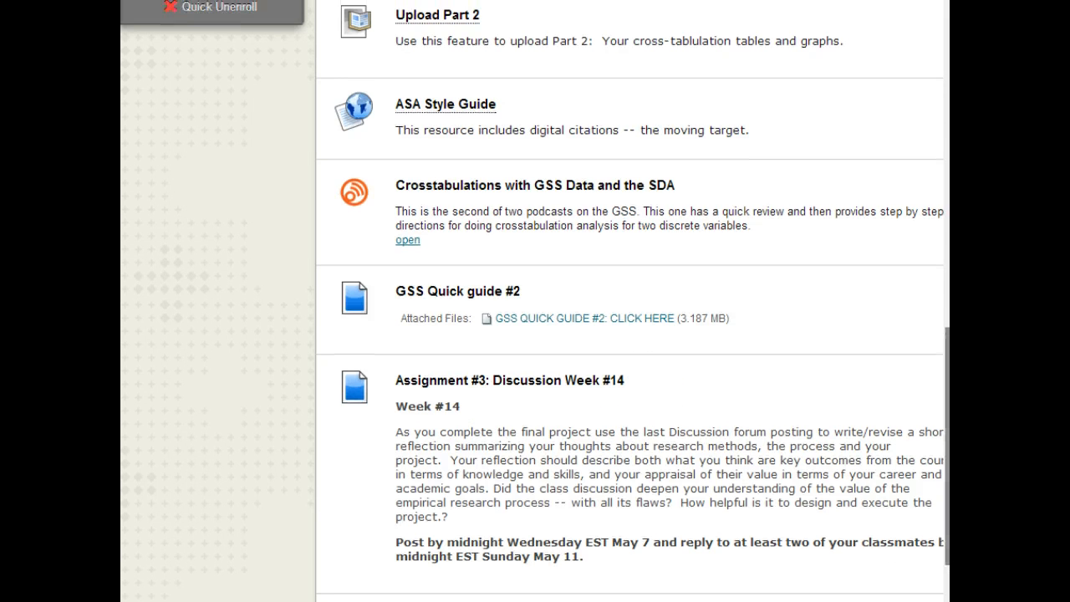
{"action": "scroll", "scroll_direction": "up", "scroll_amount": 3}
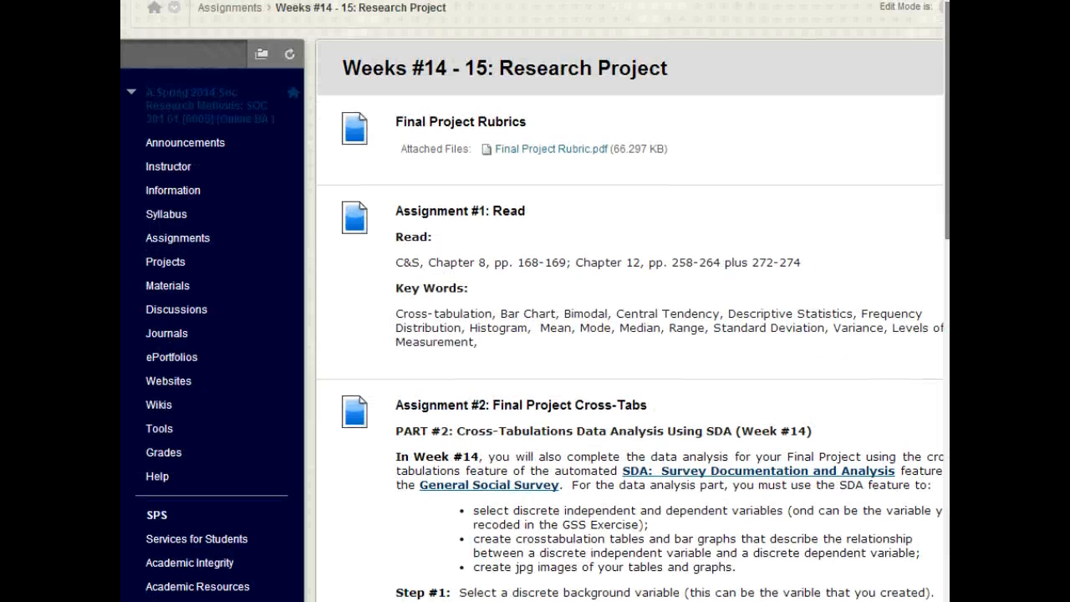